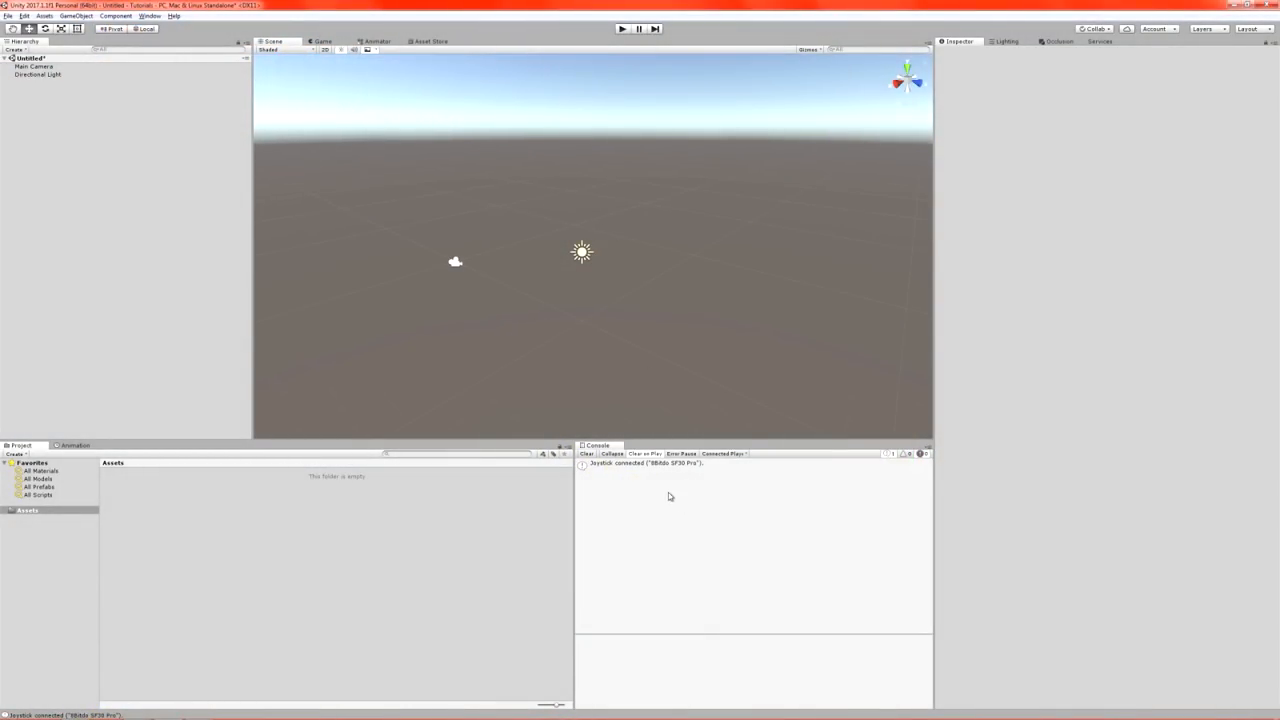
Bring up the InputManager axes list via Edit > Project Settings > Input.
left_click(676, 464)
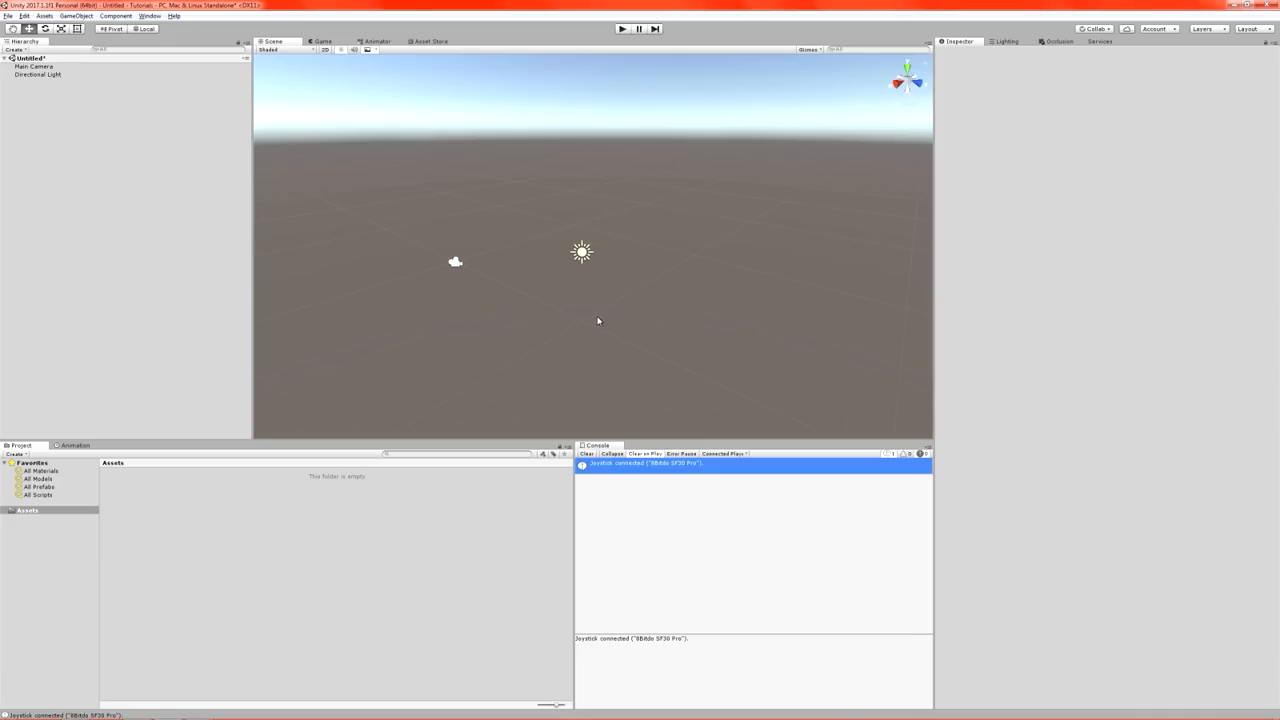
mouse_move(596, 328)
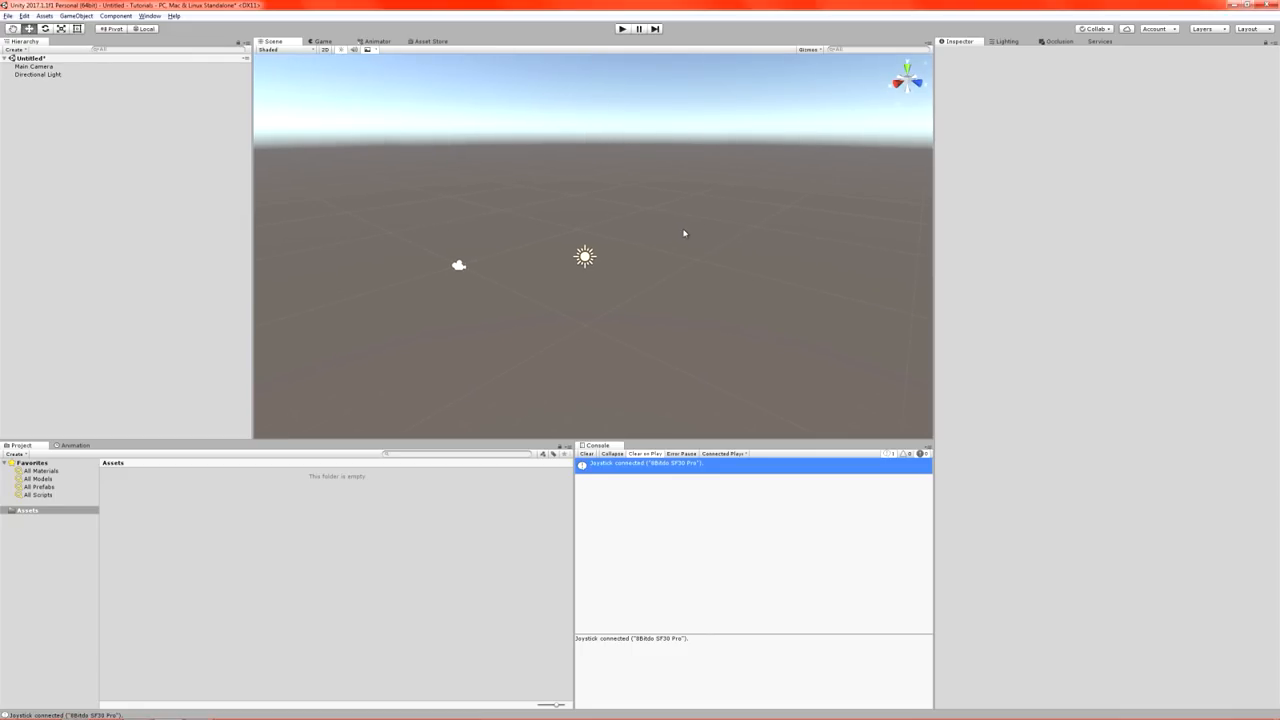
mouse_move(432, 600)
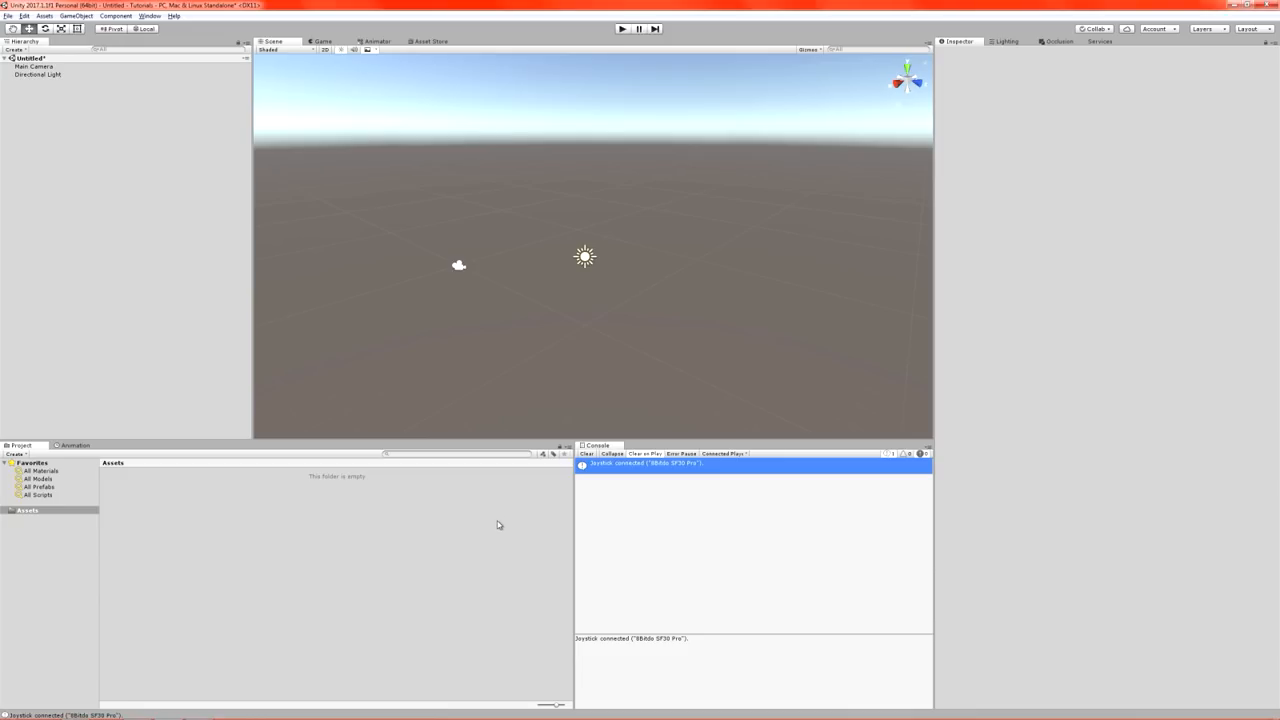
mouse_move(492, 532)
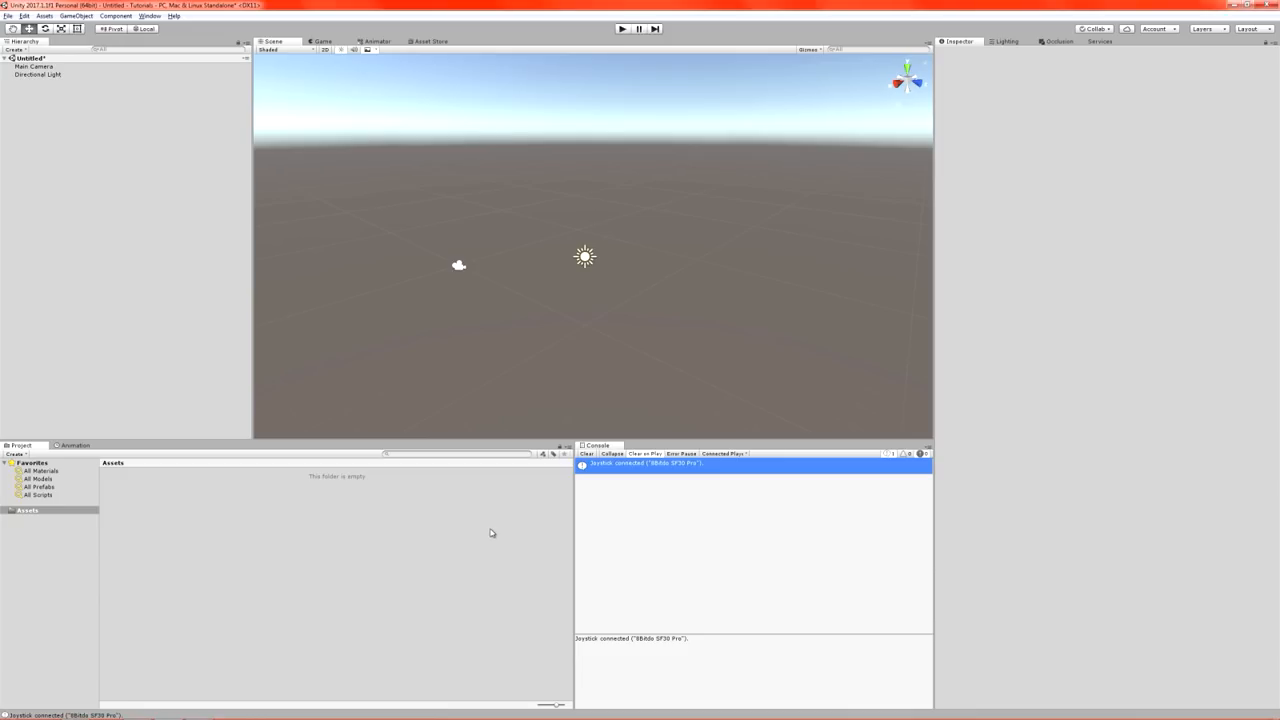
mouse_move(520, 482)
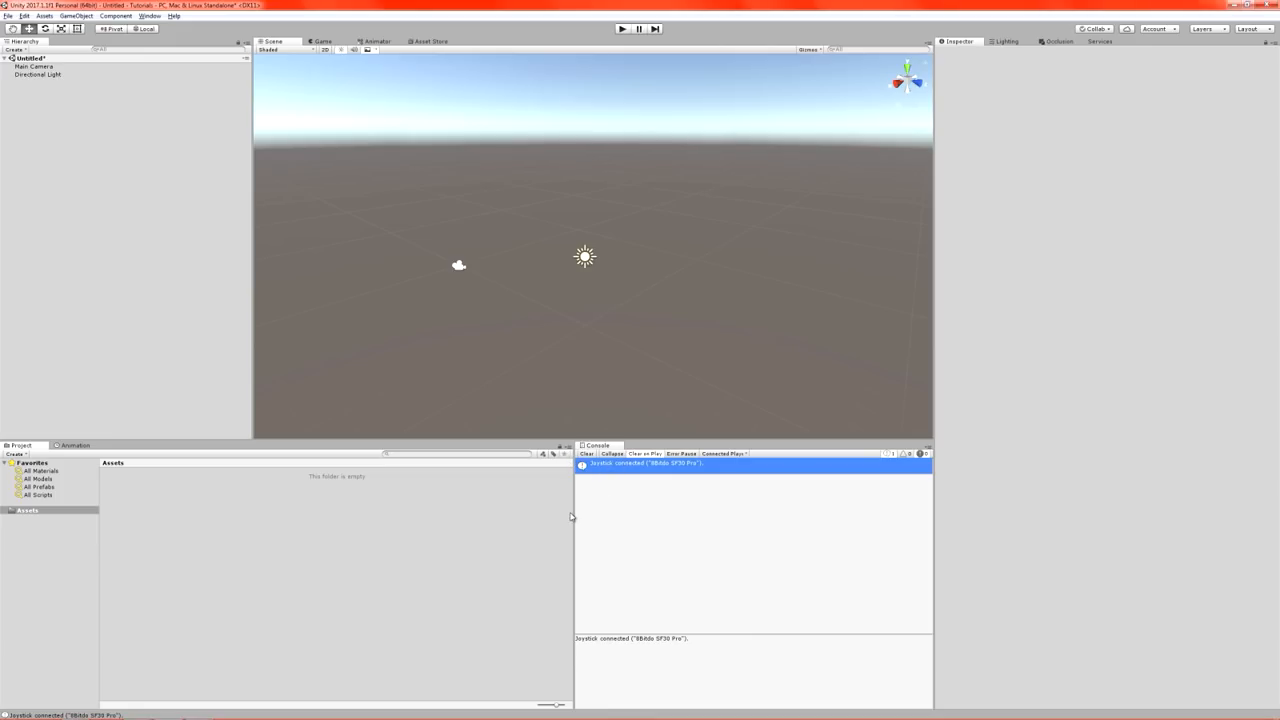
mouse_move(562, 528)
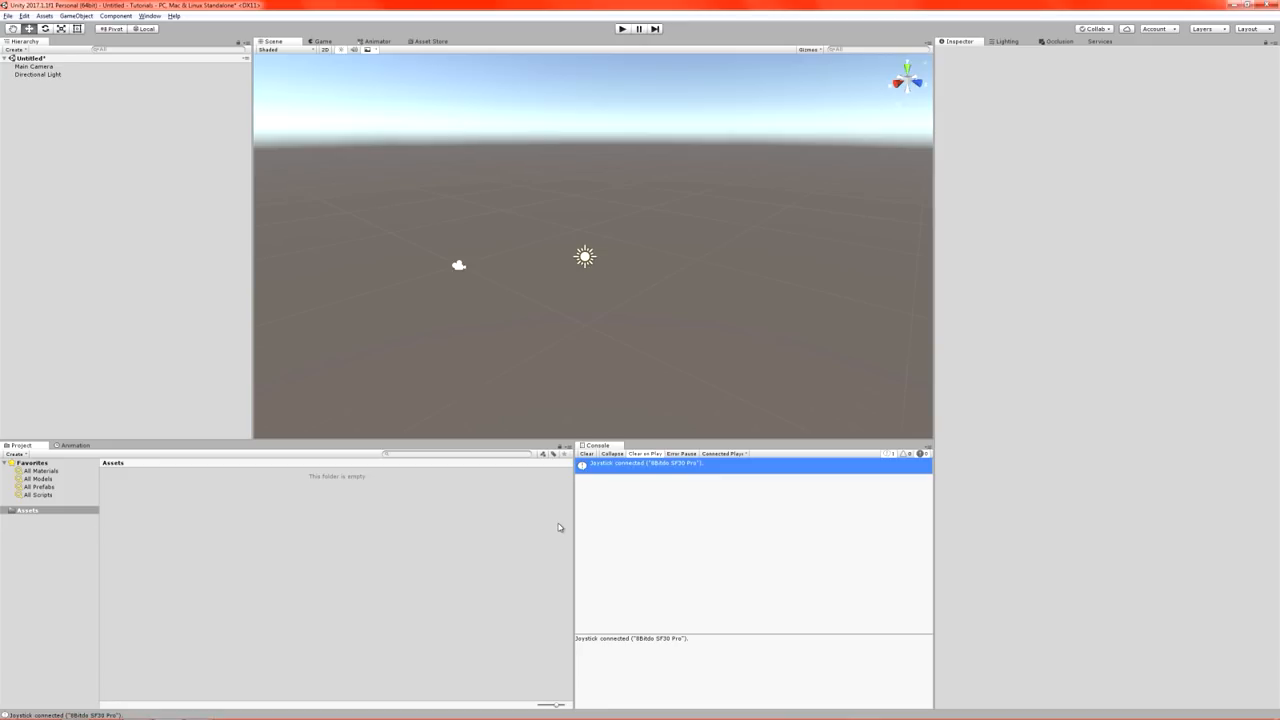
mouse_move(618, 356)
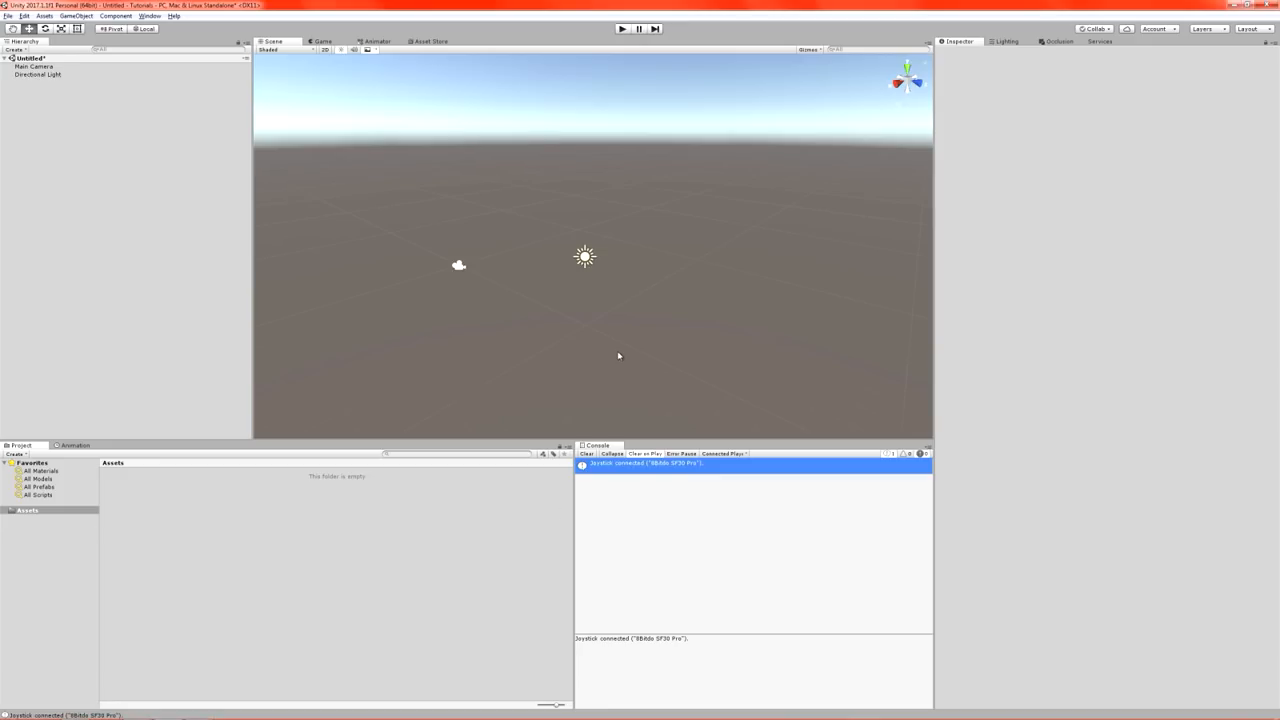
mouse_move(612, 366)
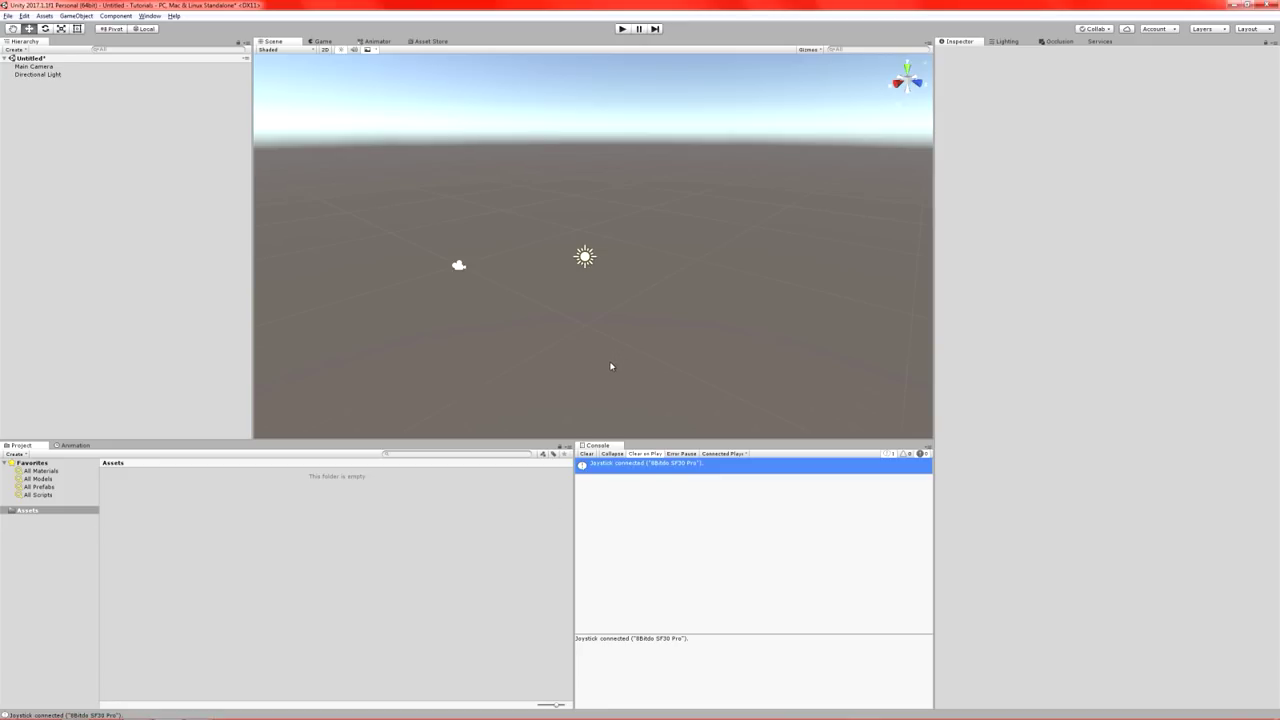
mouse_move(608, 368)
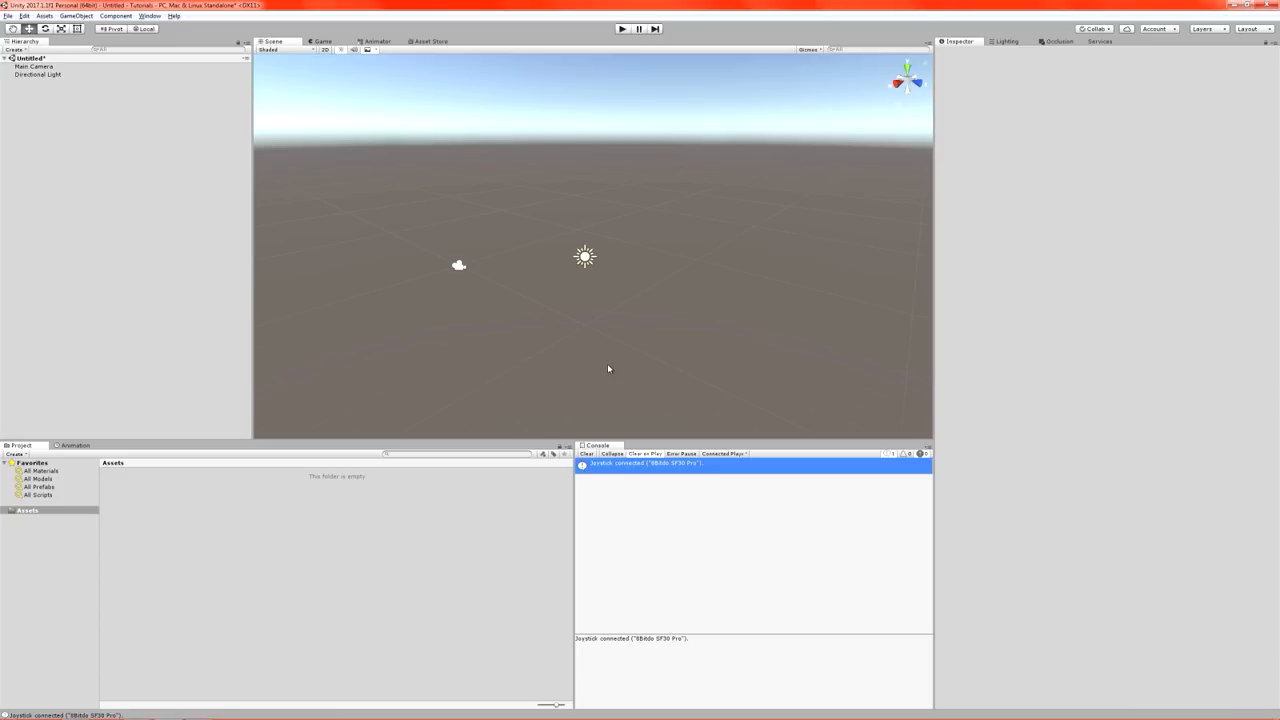
mouse_move(600, 380)
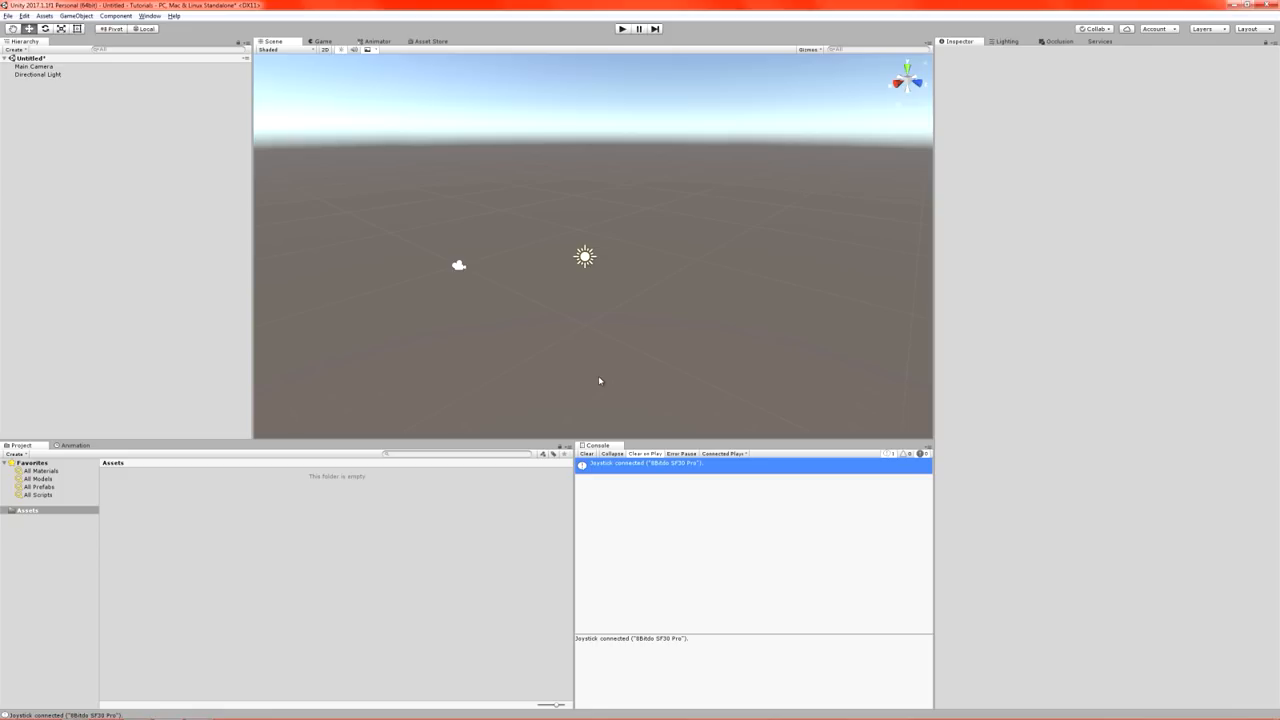
left_click(24, 16)
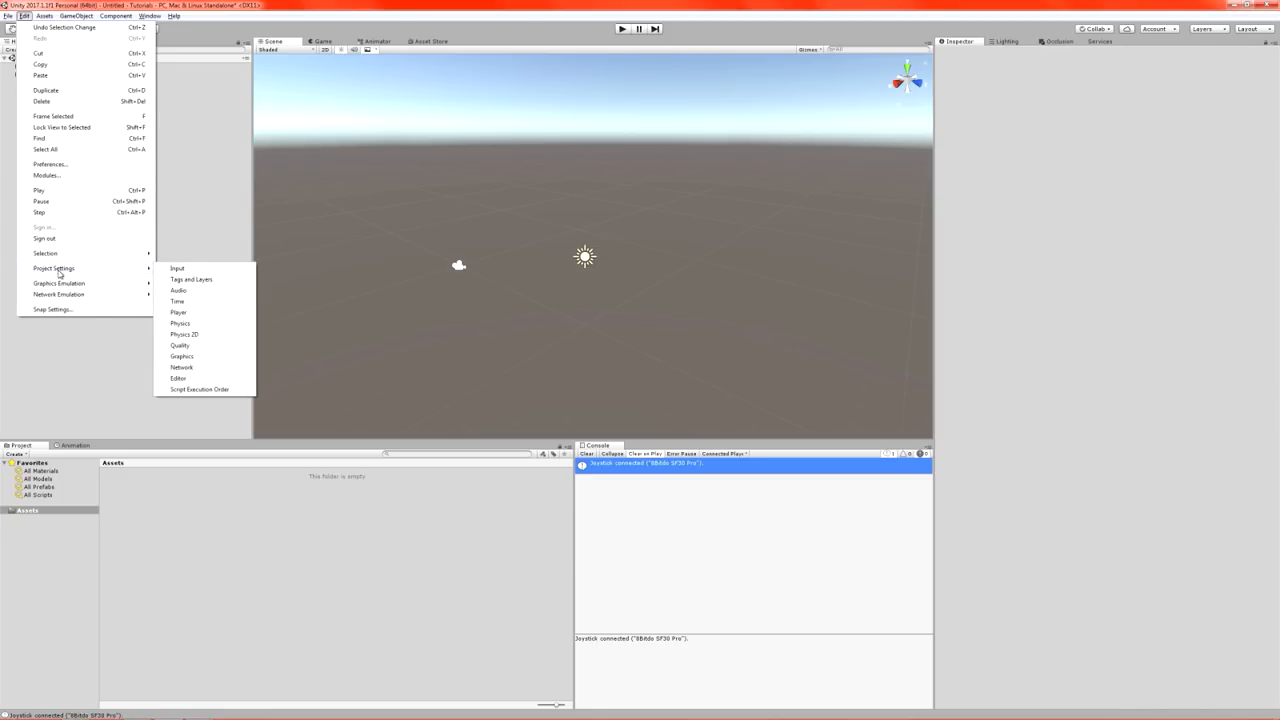
left_click(176, 268)
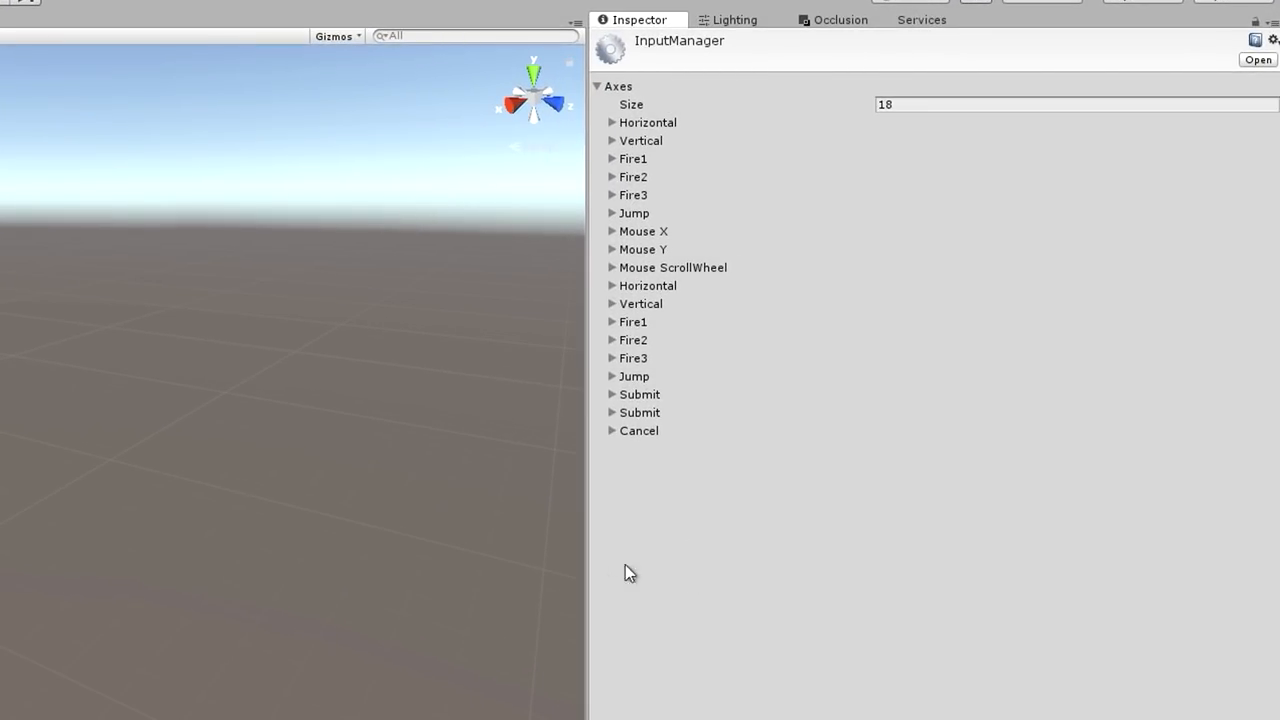
right_click(638, 432)
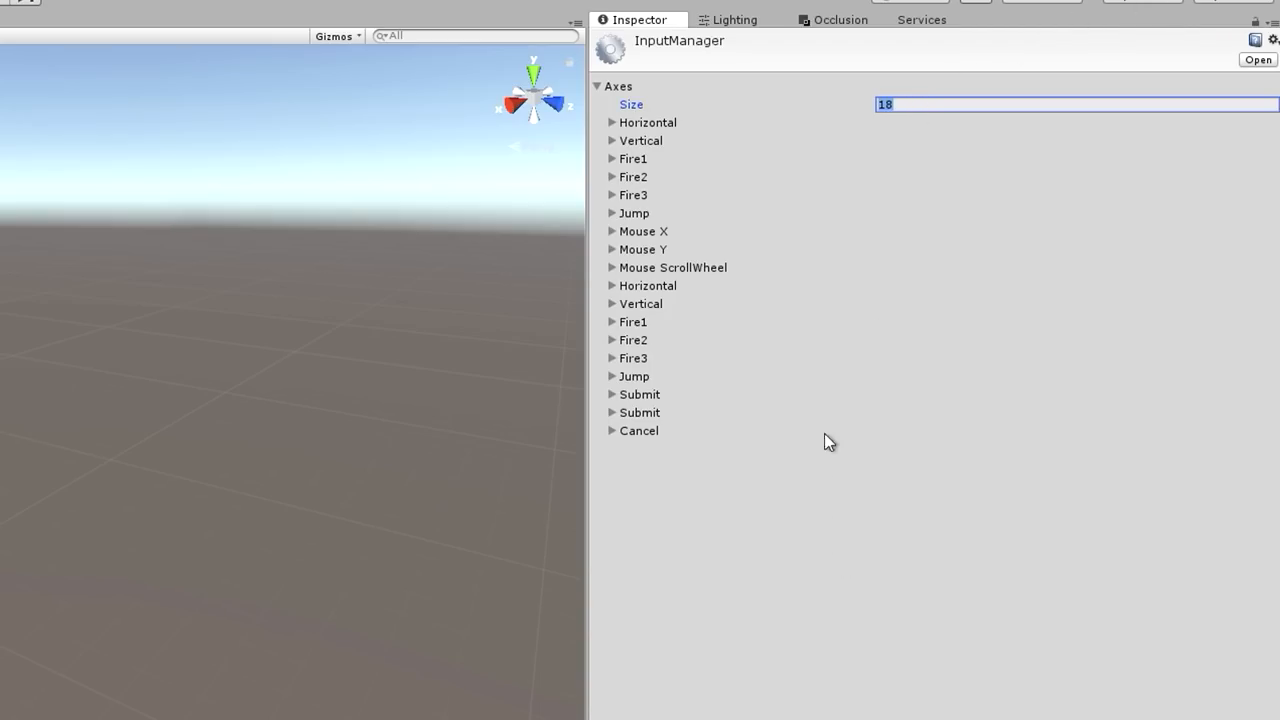
Expand the first Horizontal axis showing left/right, a/d, gravity 3 and sensitivity 3.
left_click(612, 122)
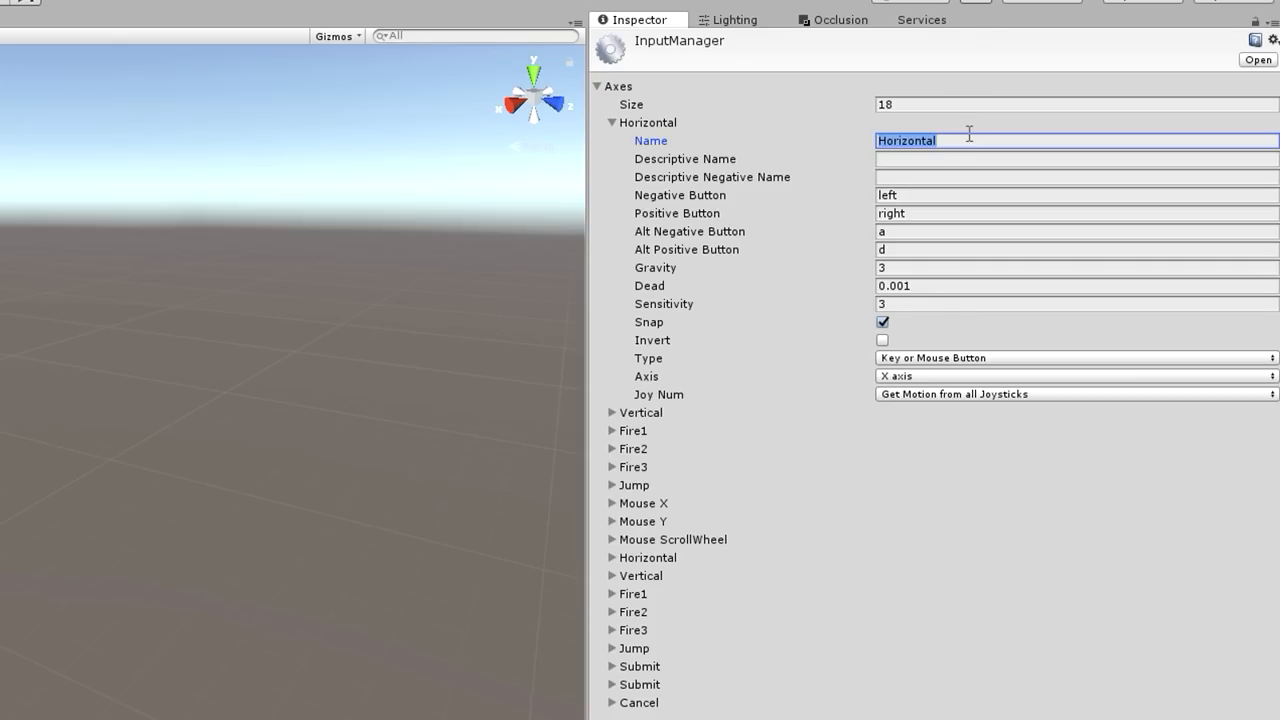
mouse_move(950, 164)
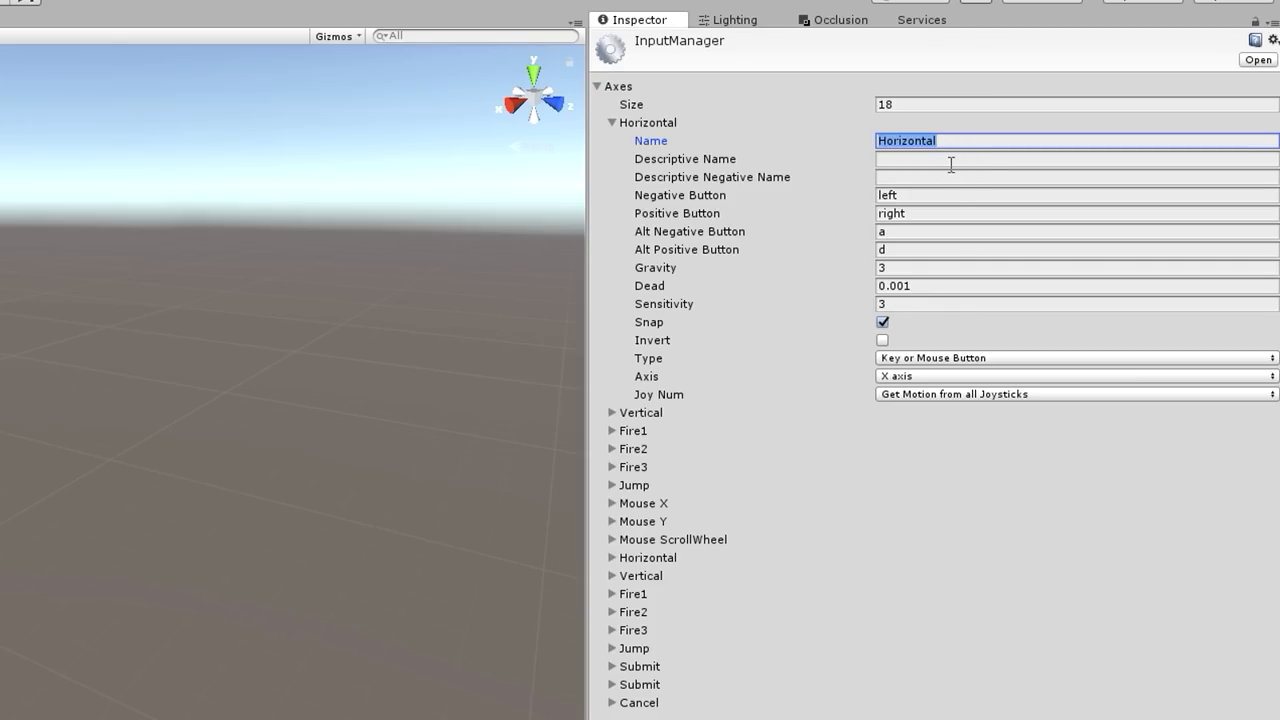
left_click(1000, 196)
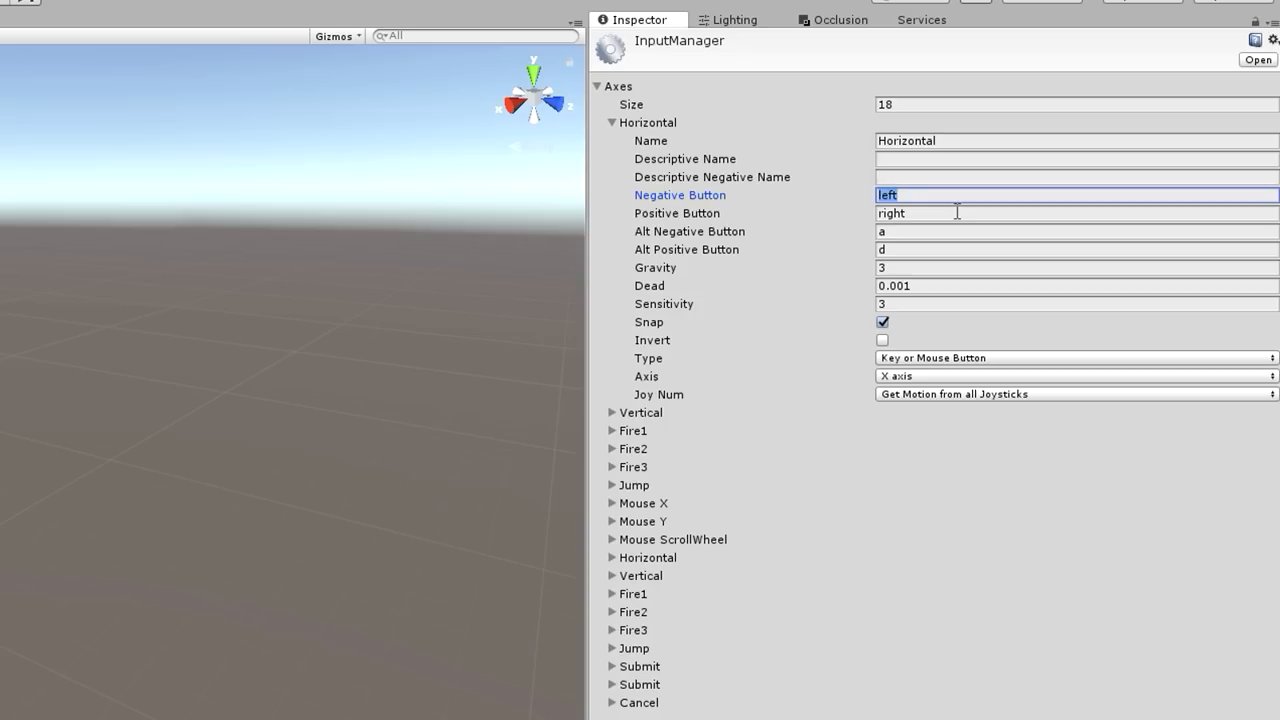
mouse_move(948, 218)
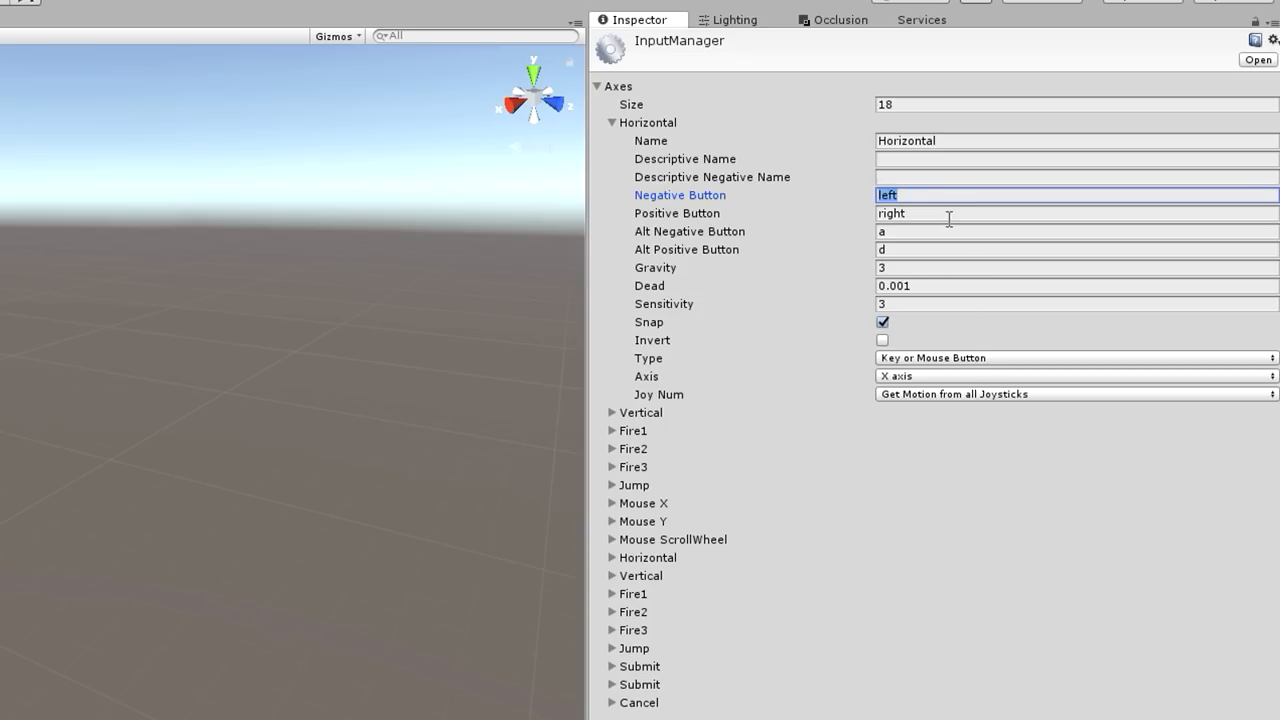
mouse_move(944, 218)
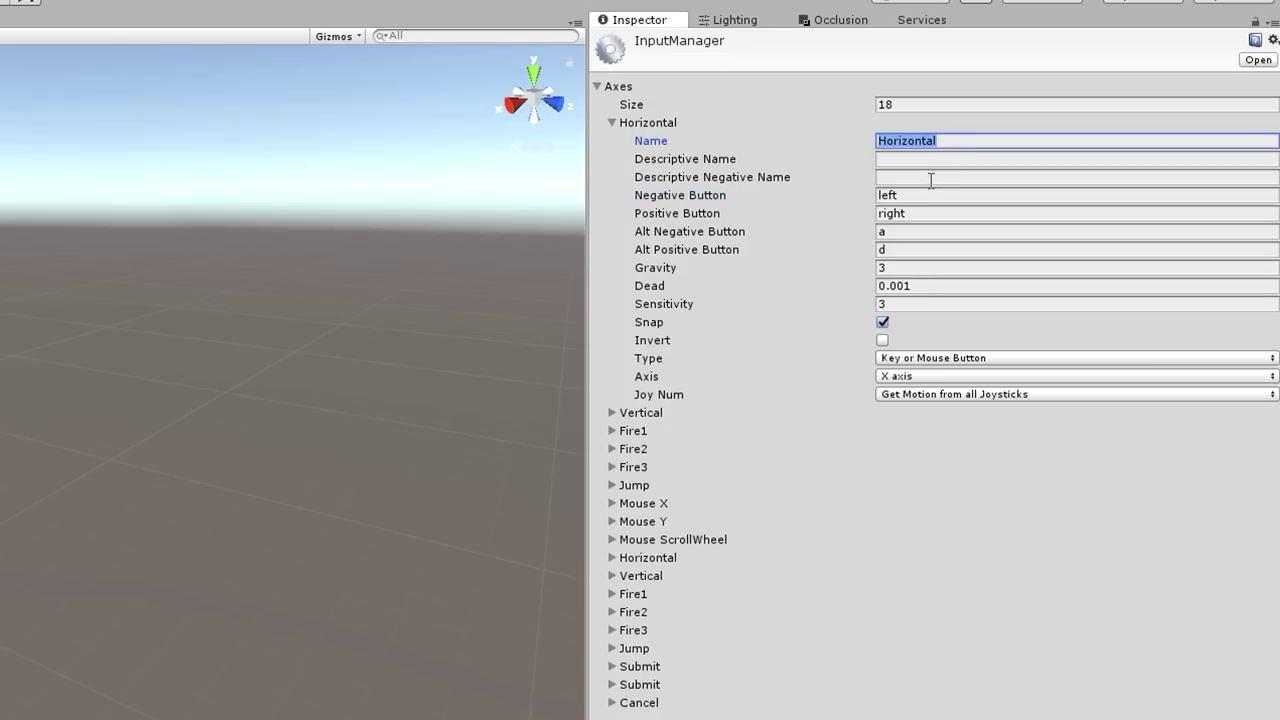
mouse_move(902, 260)
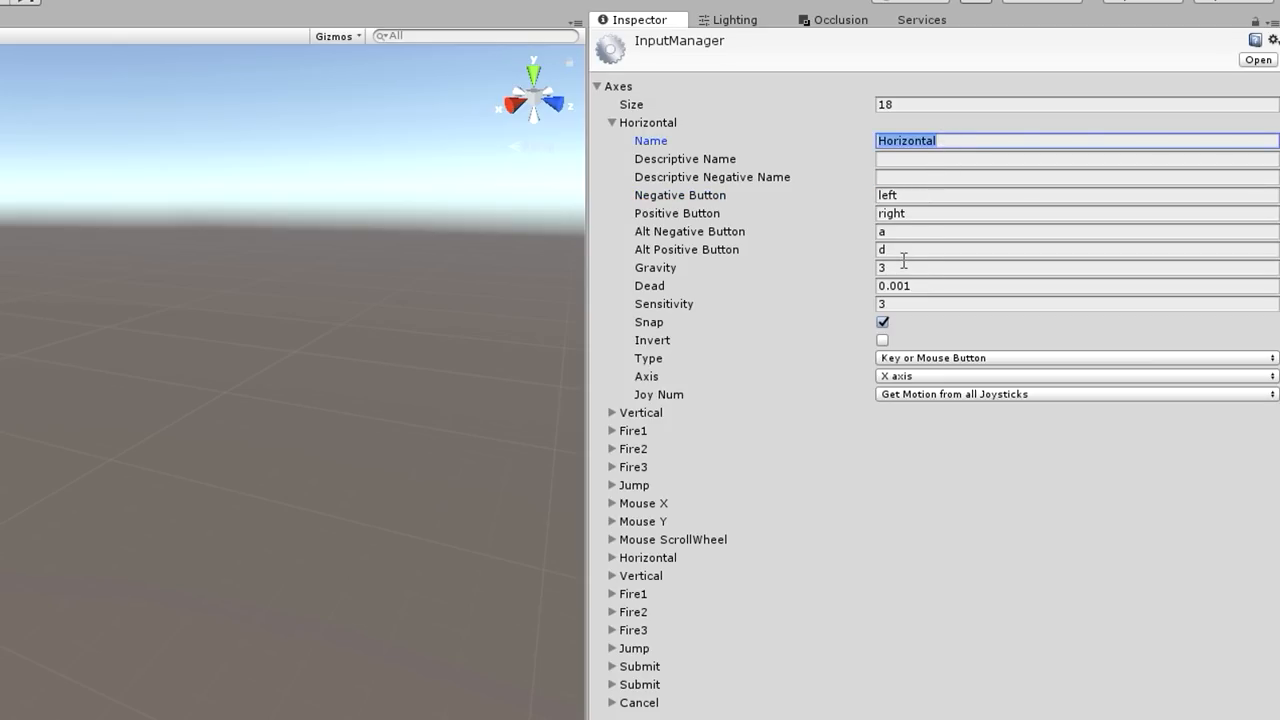
mouse_move(940, 210)
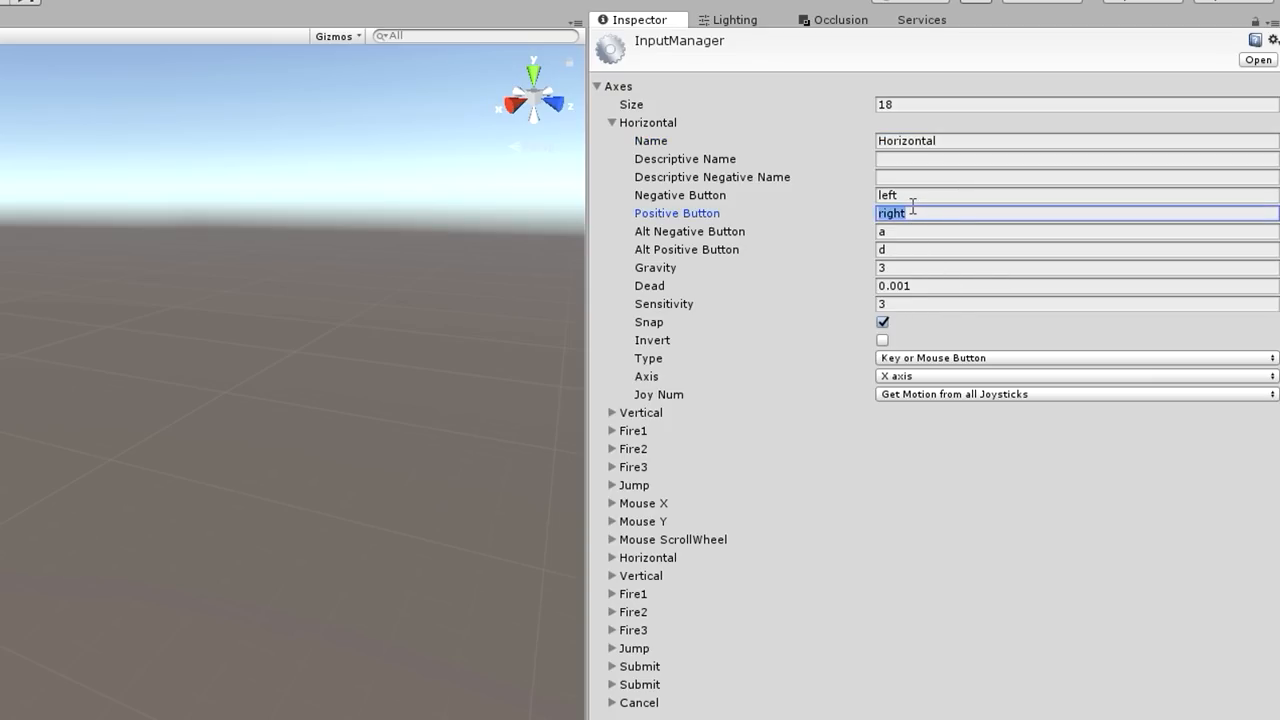
mouse_move(904, 248)
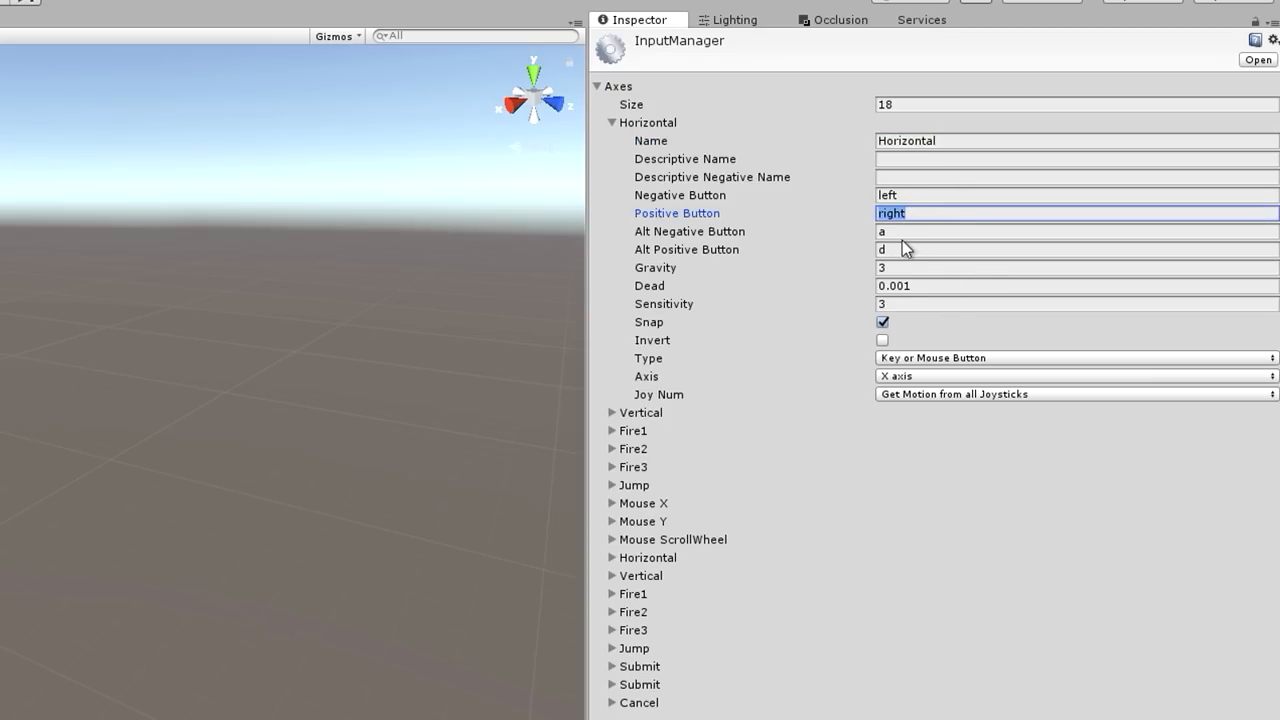
mouse_move(732, 608)
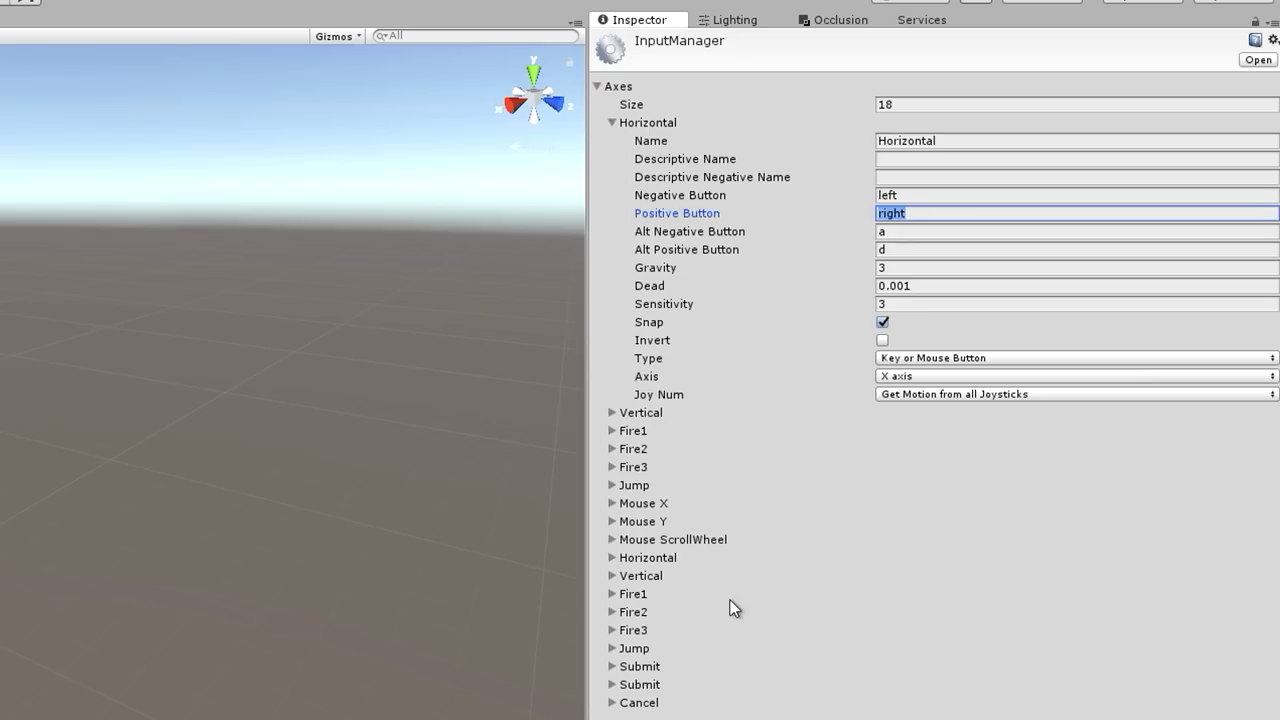
Expand the second Horizontal axis entry, which has empty buttons and gravity 0.
left_click(612, 556)
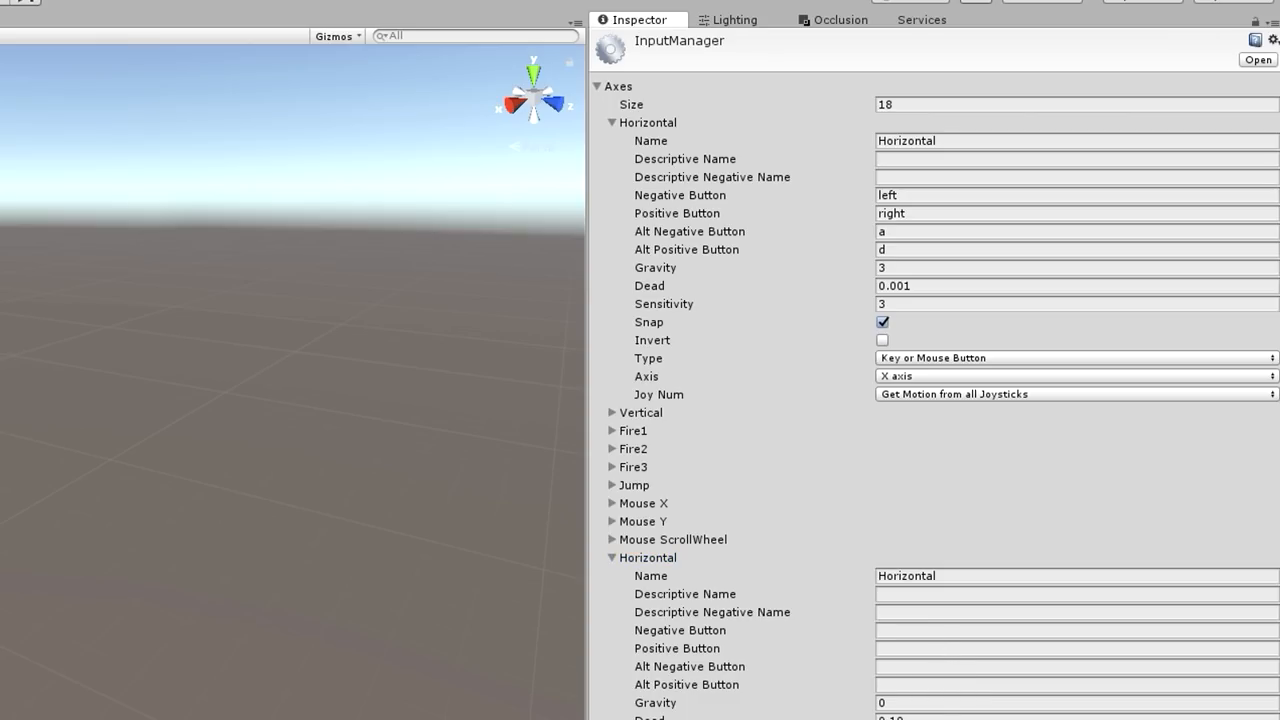
mouse_move(1136, 252)
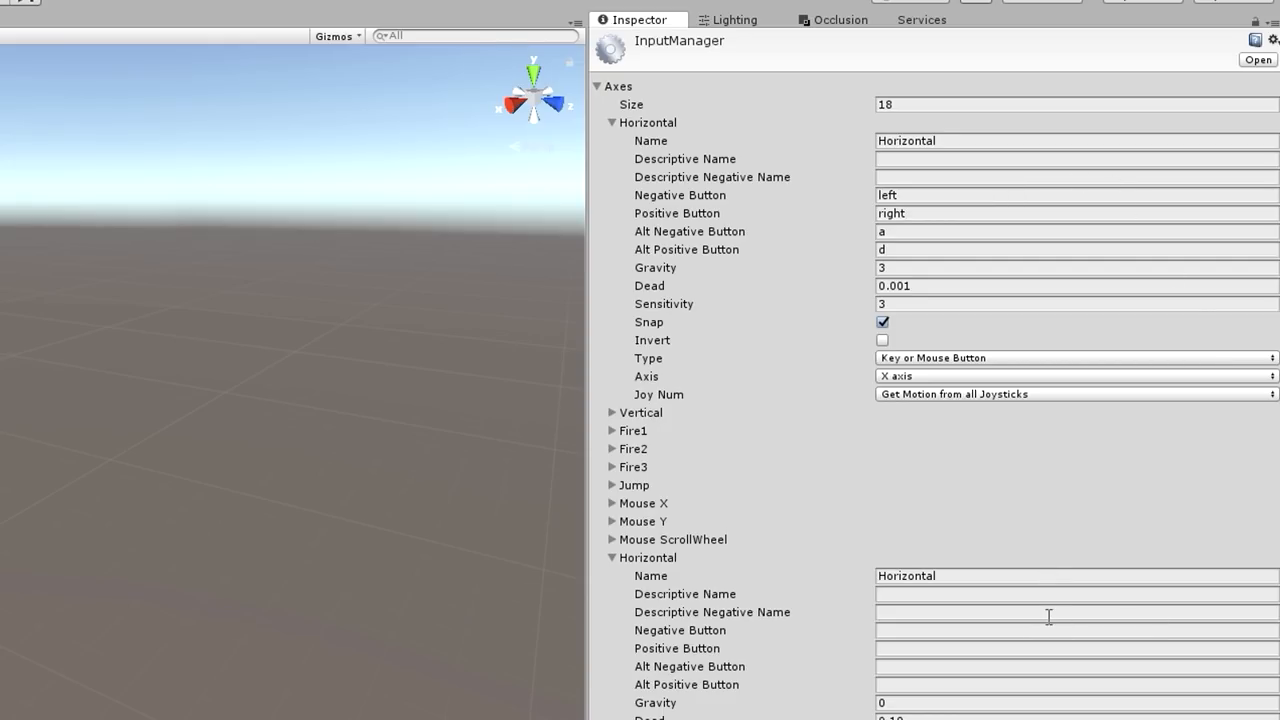
mouse_move(1032, 600)
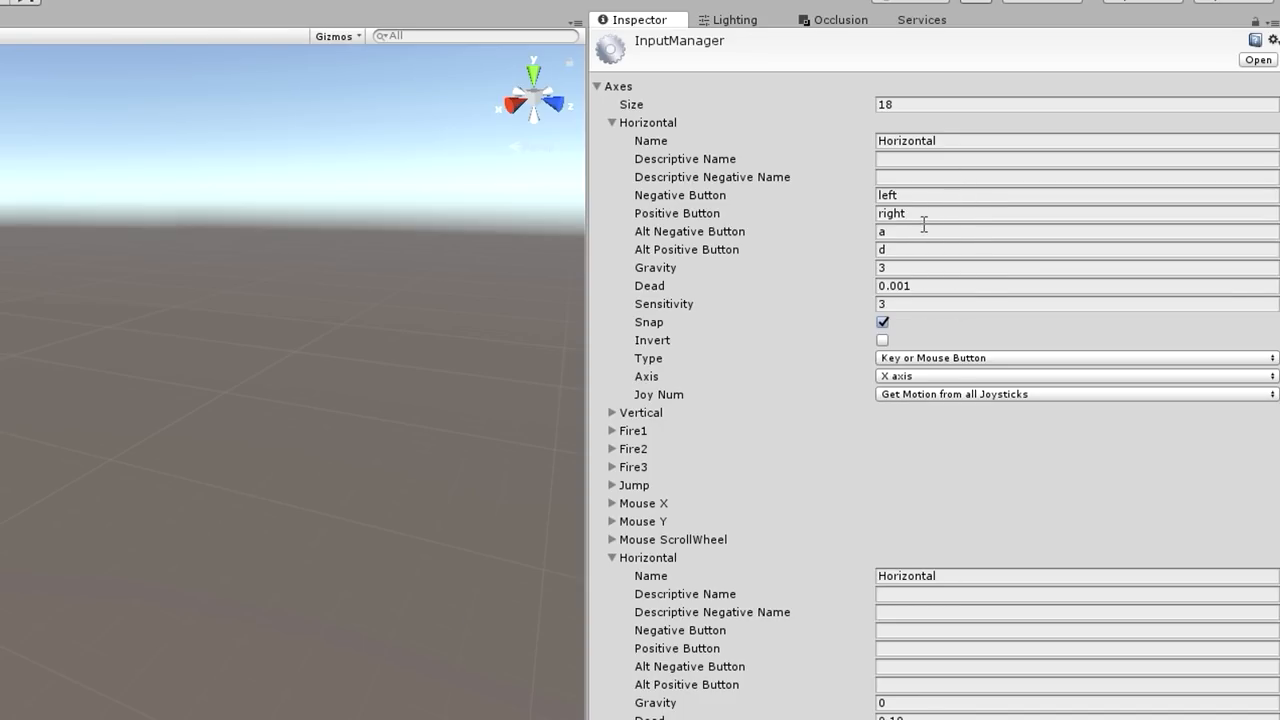
mouse_move(1002, 644)
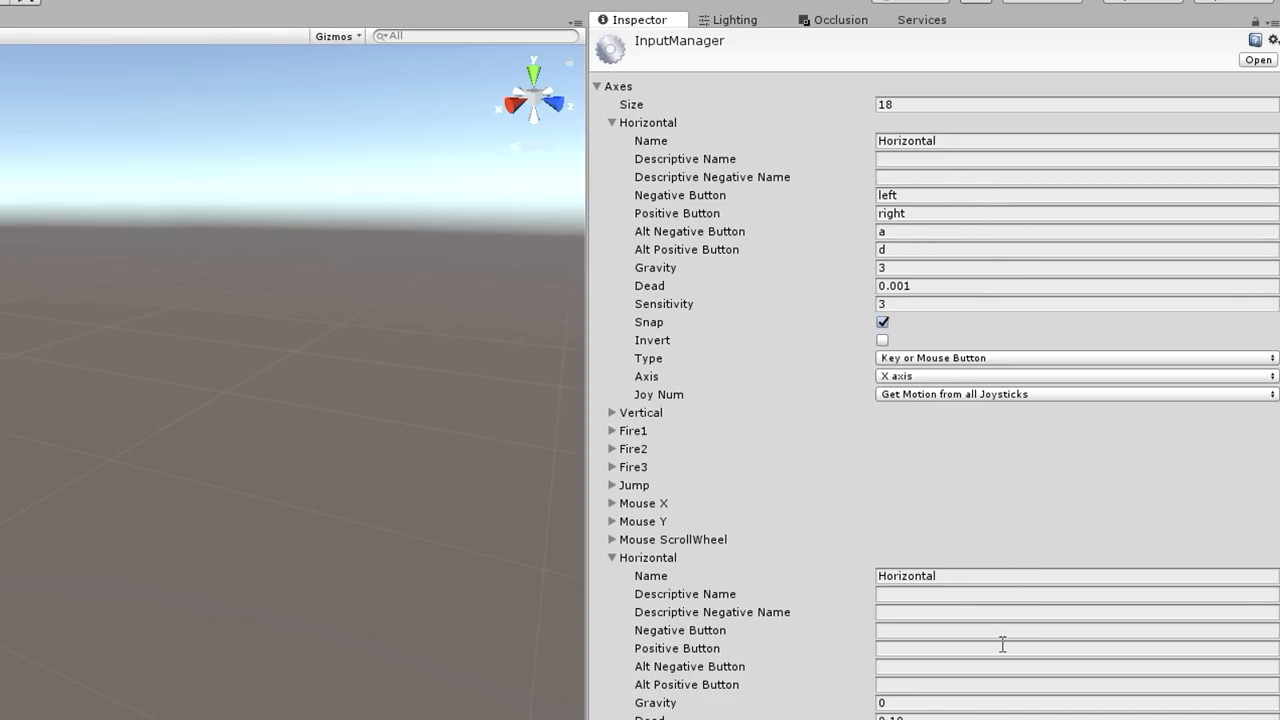
mouse_move(976, 684)
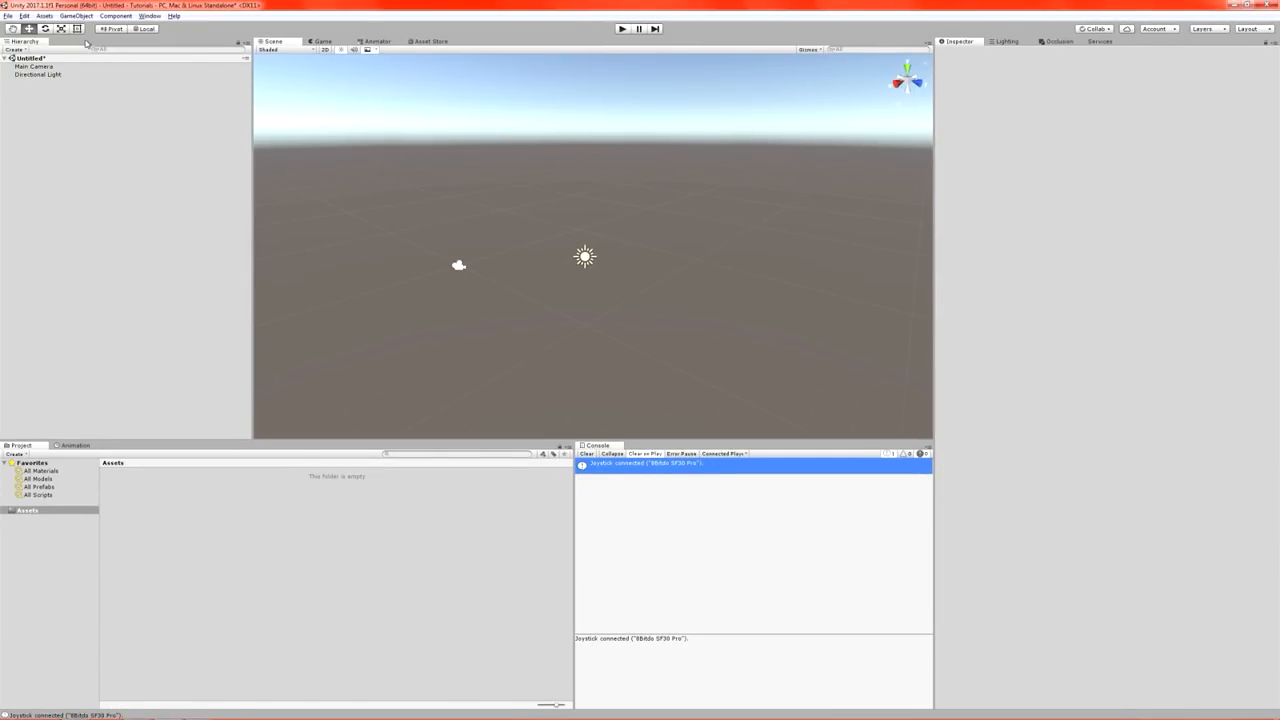
Create a Cube via GameObject > 3D Object and remove its Box Collider component.
left_click(78, 16)
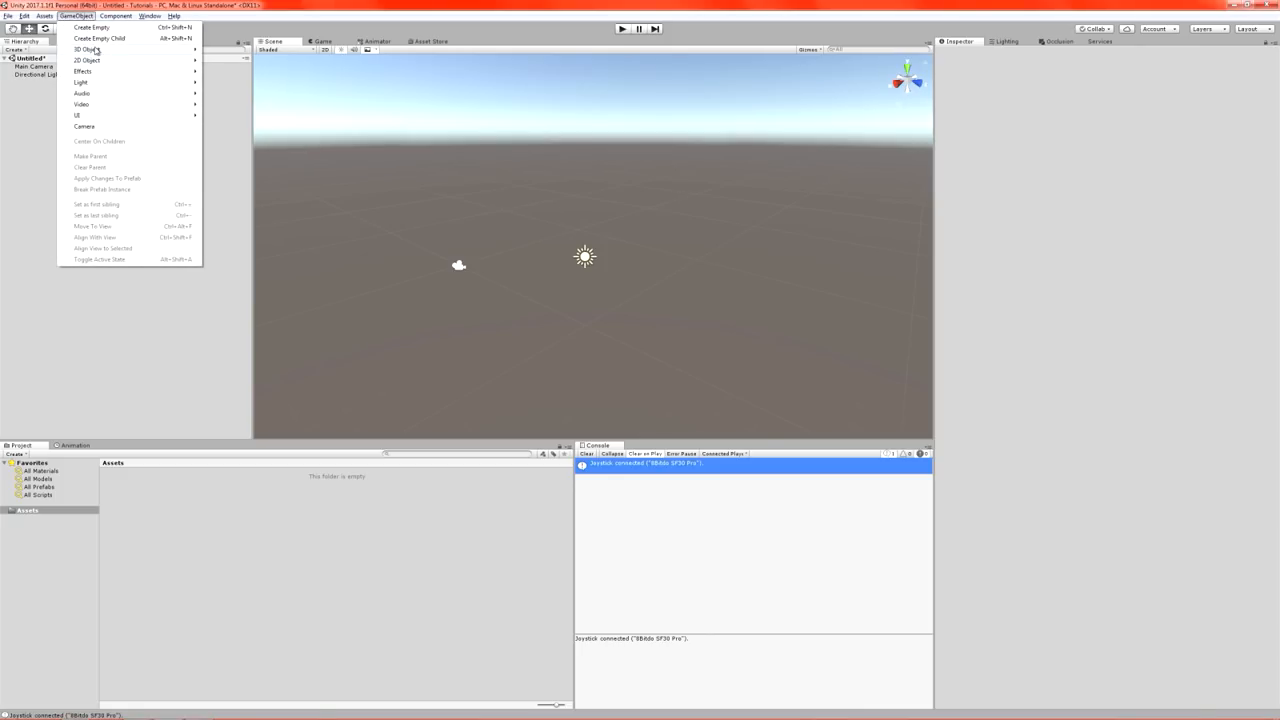
left_click(84, 48)
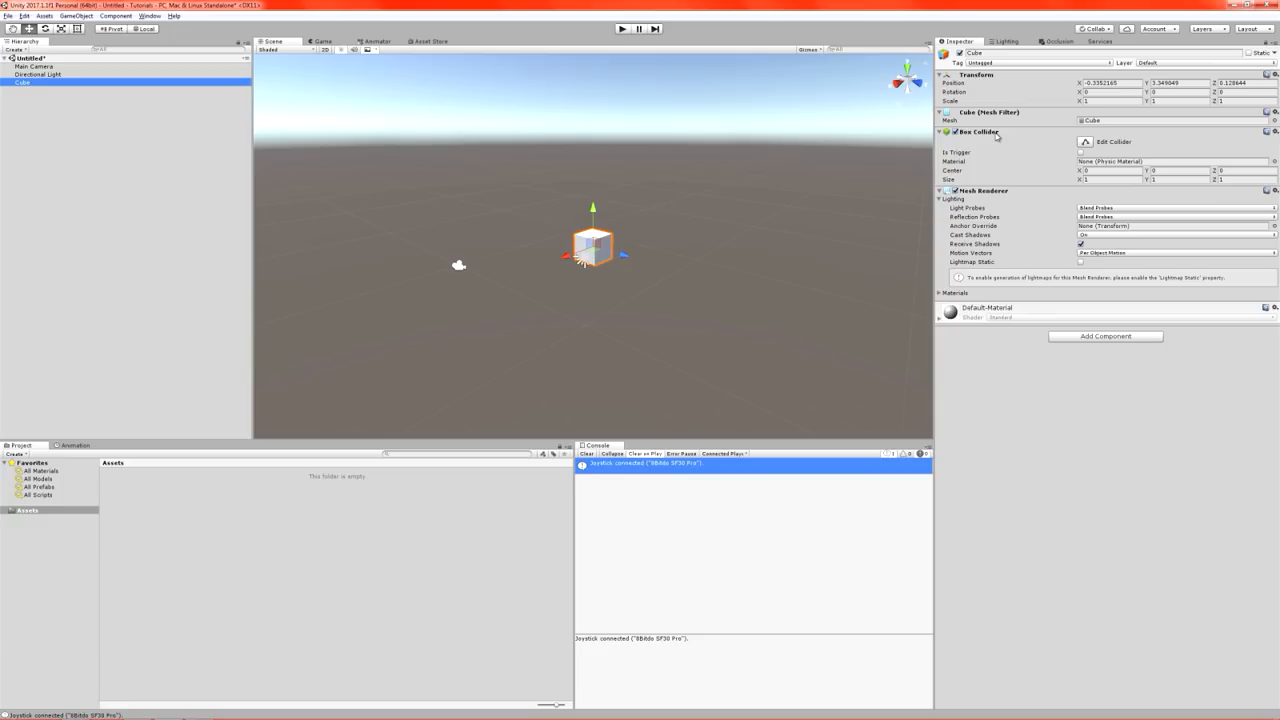
left_click(1270, 132)
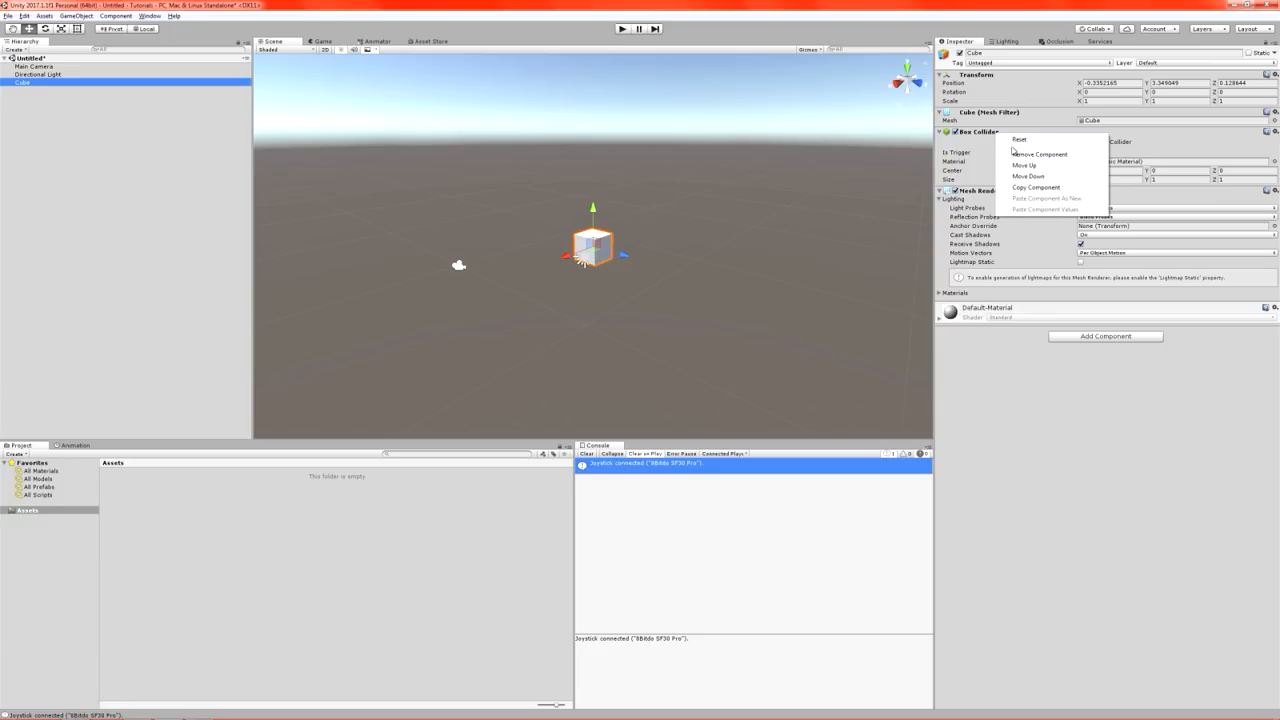
left_click(1040, 152)
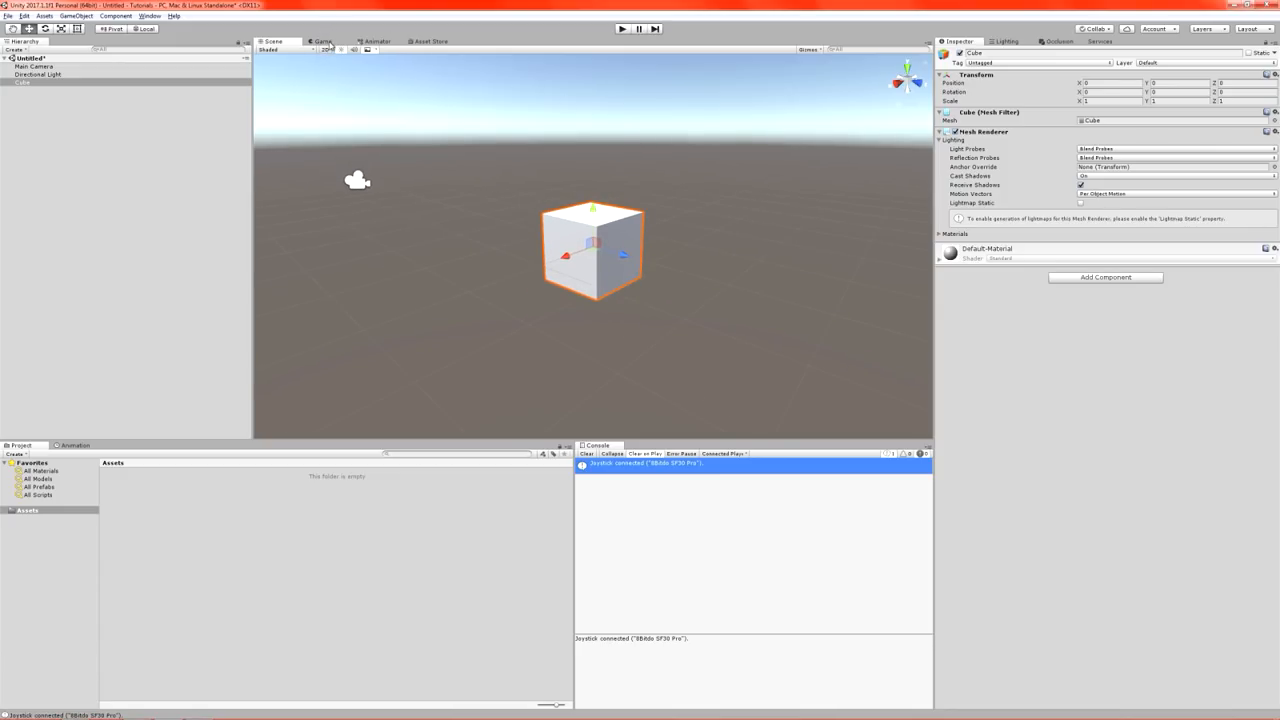
Switch to the Game view and deselect the cube so it shows through the main camera.
left_click(324, 40)
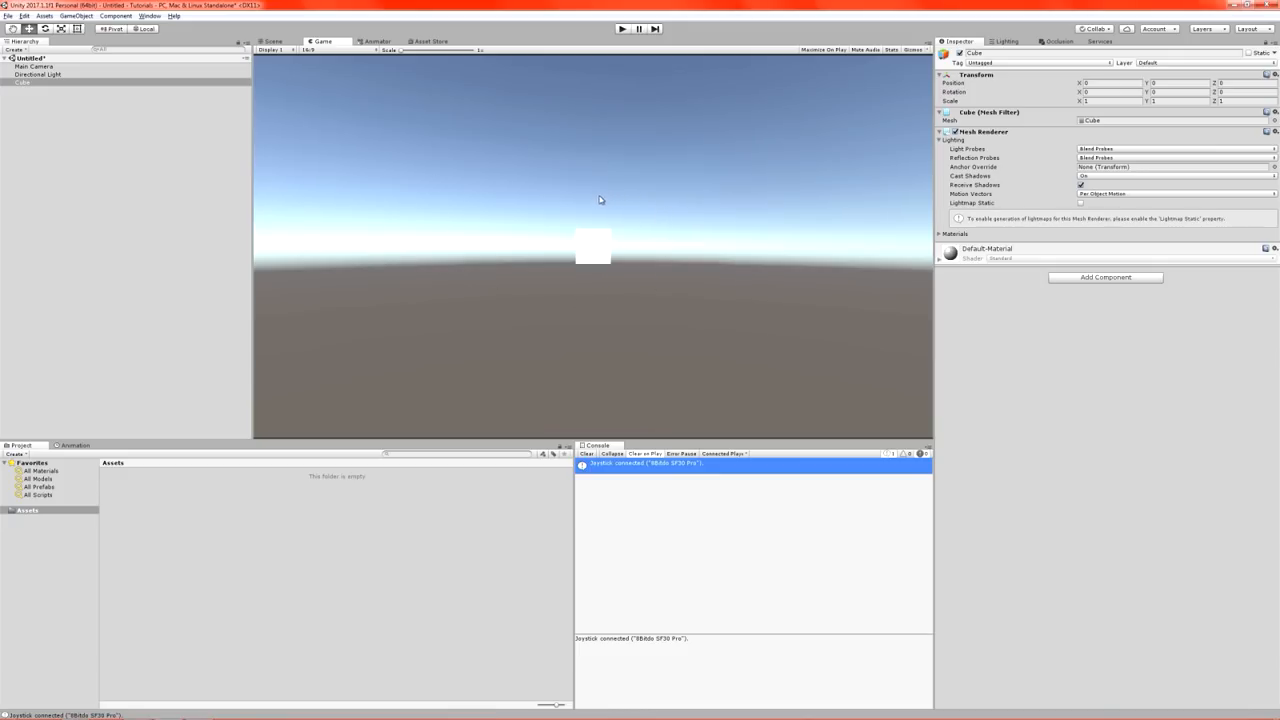
left_click(40, 64)
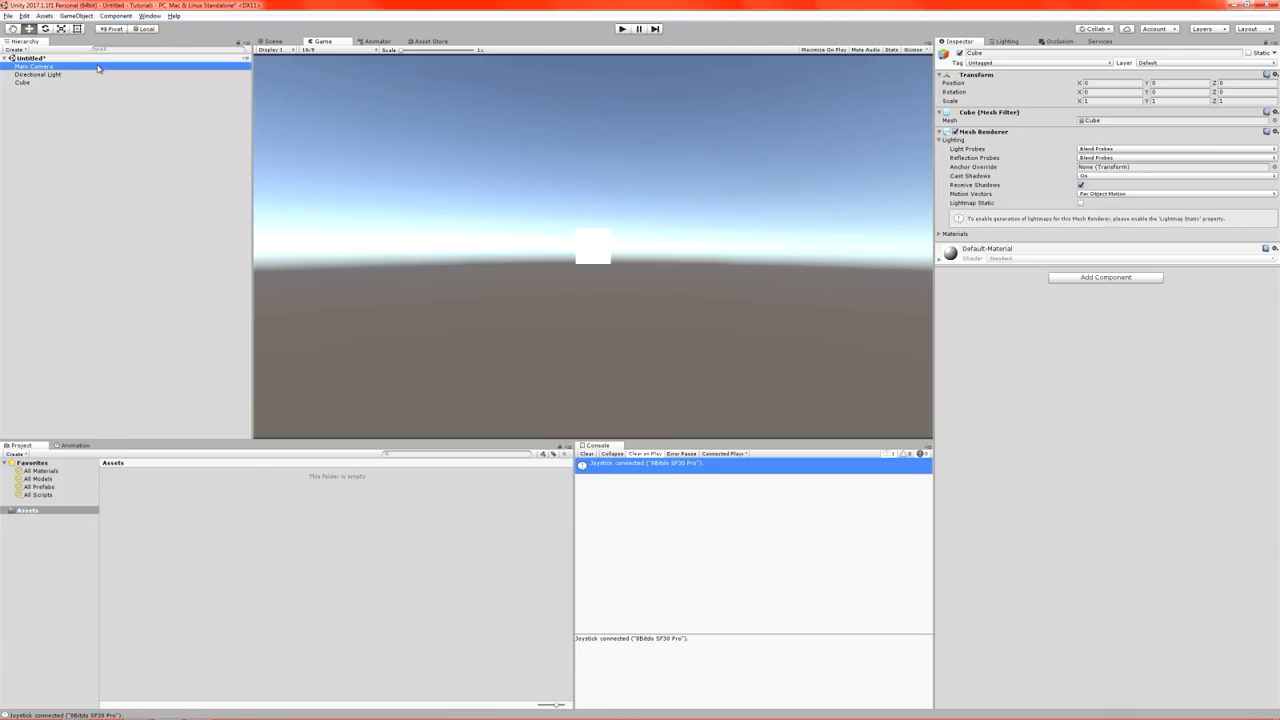
left_click(32, 64)
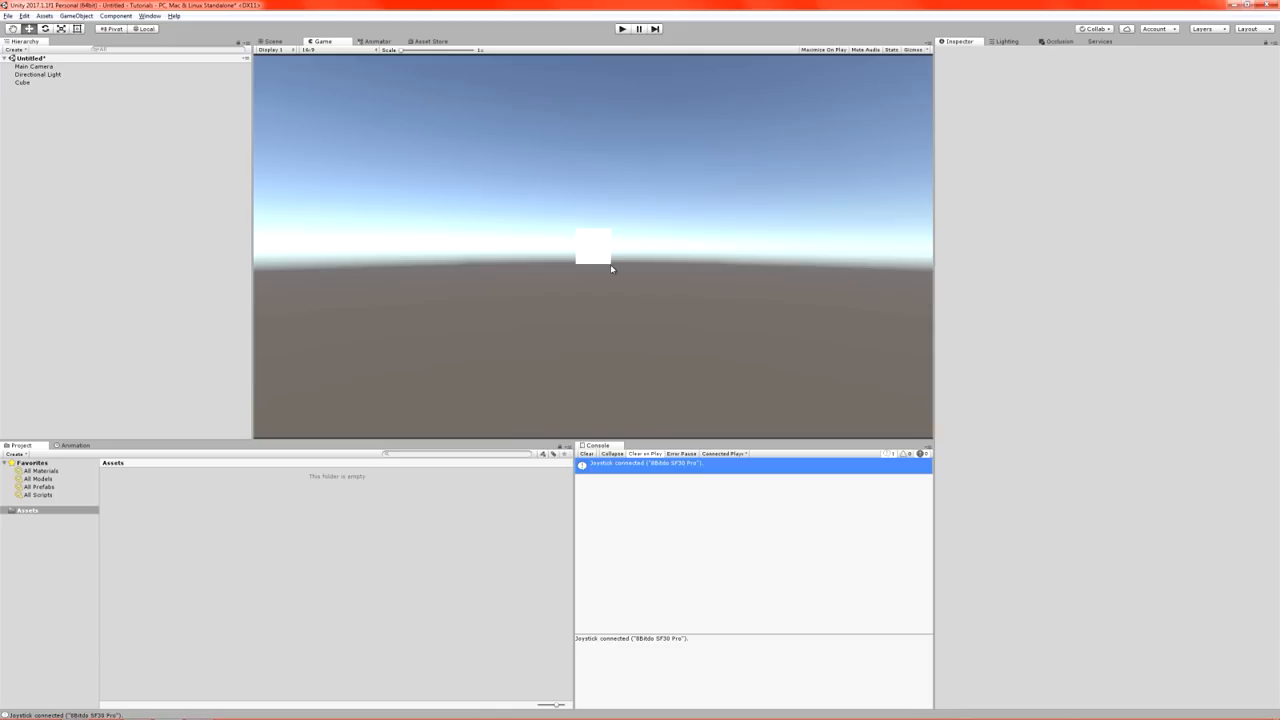
mouse_move(176, 104)
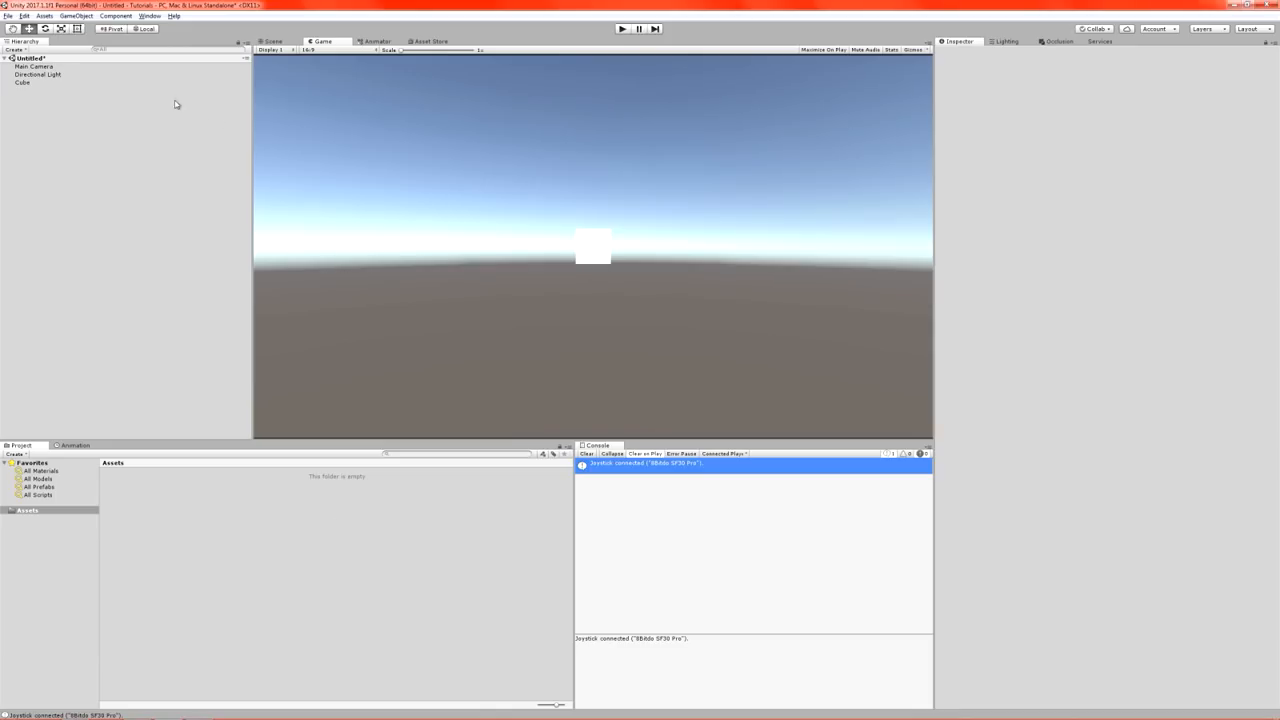
mouse_move(384, 506)
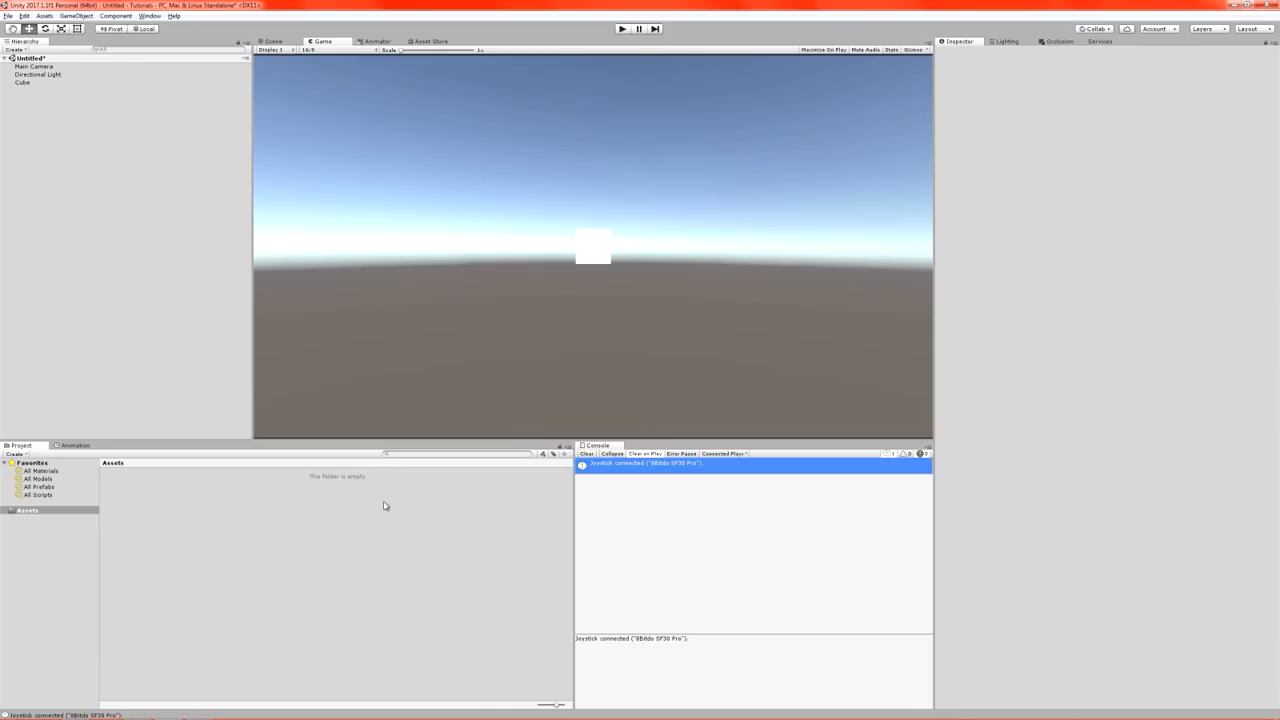
Create a C# script named Test in Assets and open it in Notepad++.
right_click(384, 506)
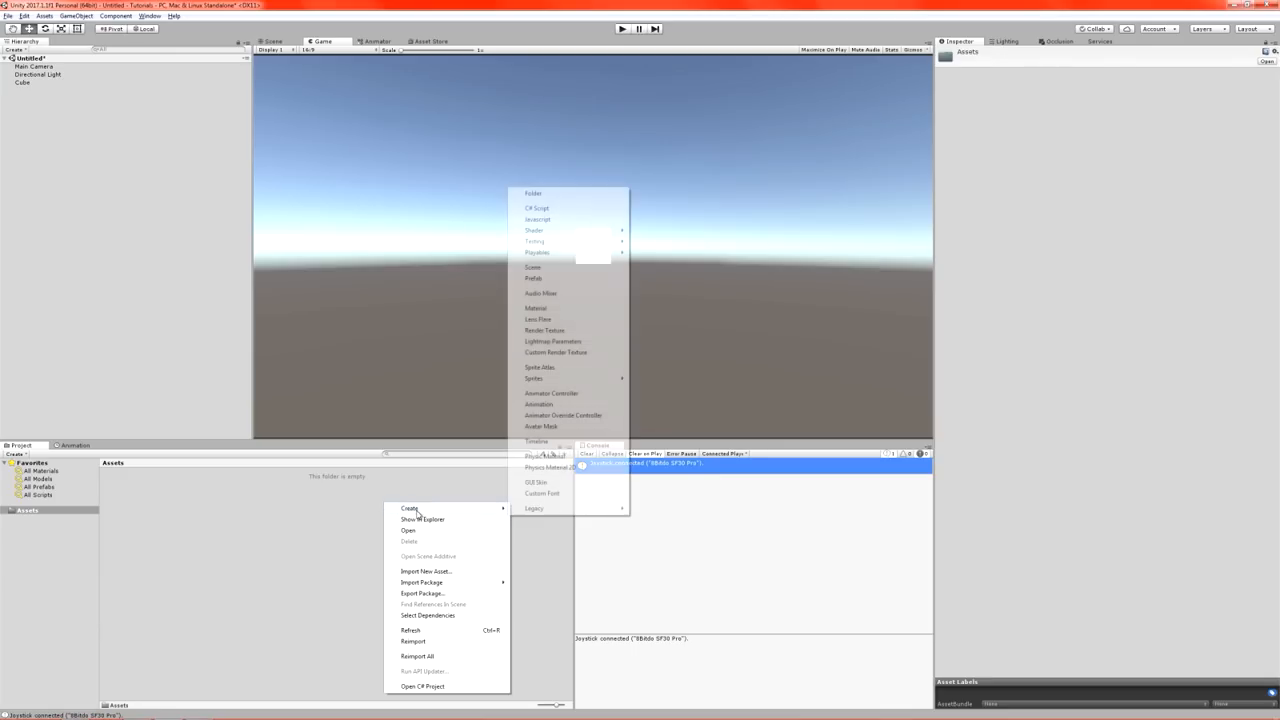
left_click(536, 208)
type("Test")
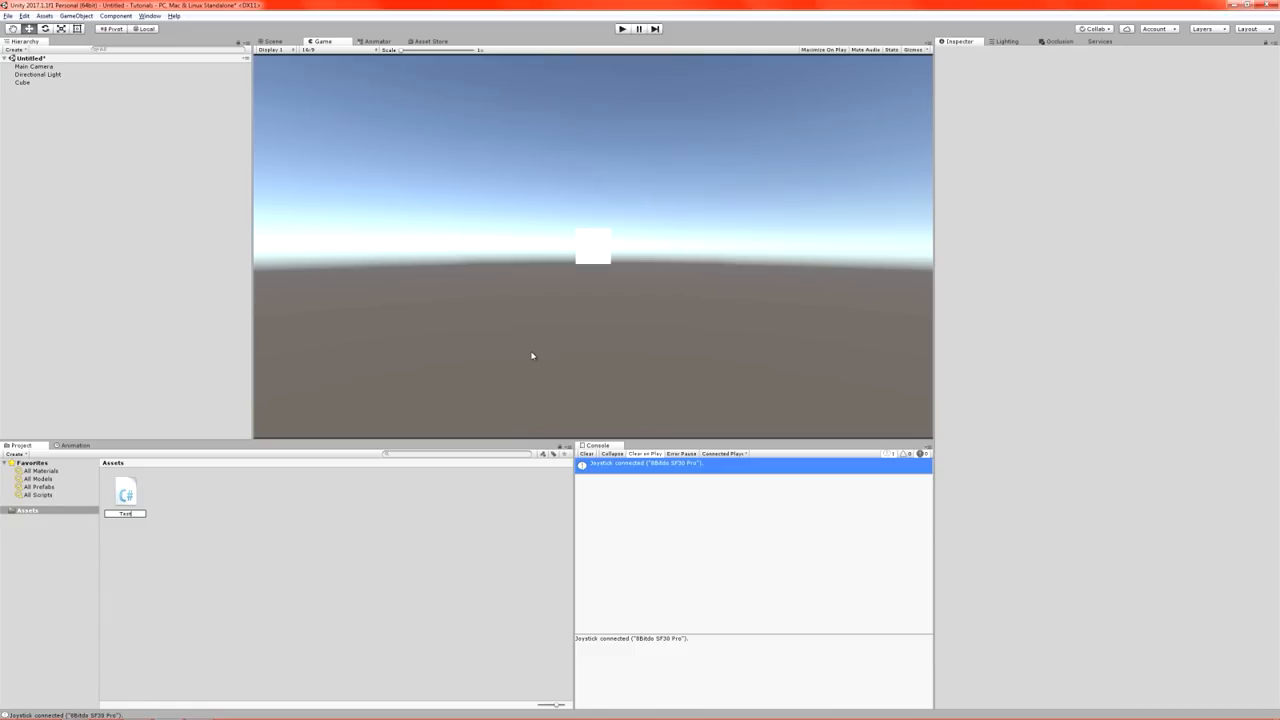
left_click(124, 496)
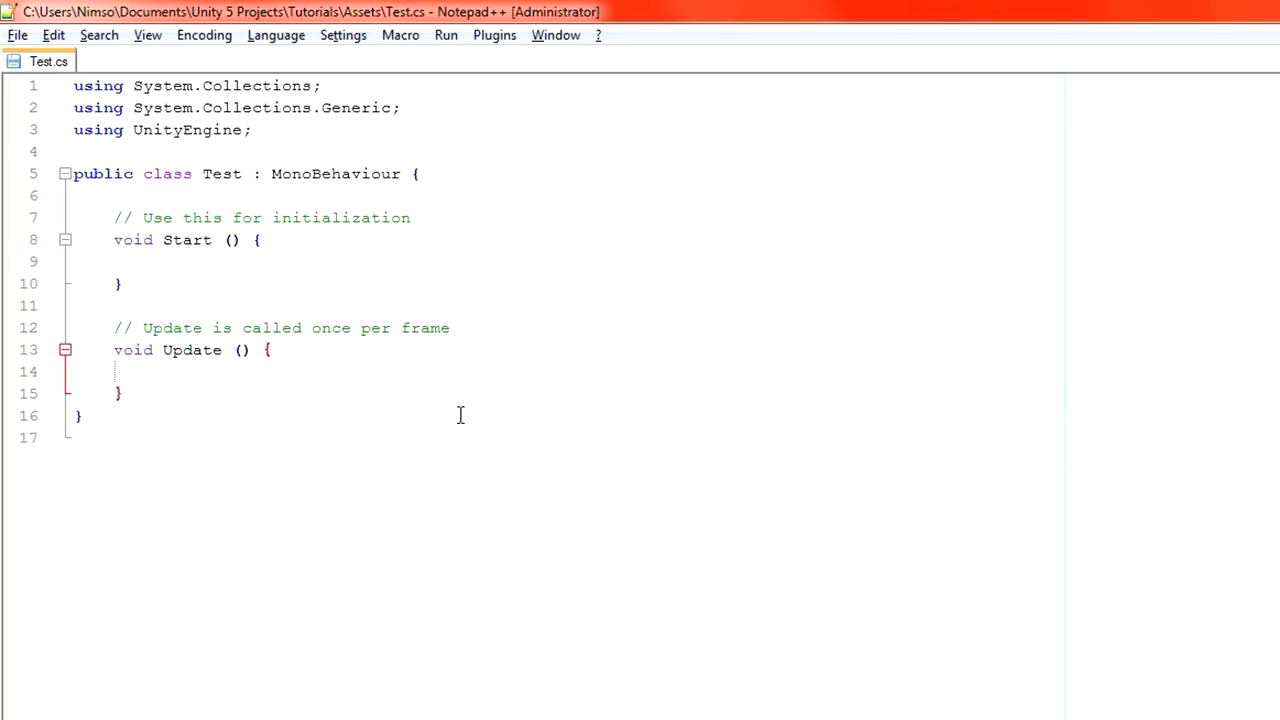
Replace the default methods with an empty void Update() block.
left_click_drag(116, 370, 120, 392)
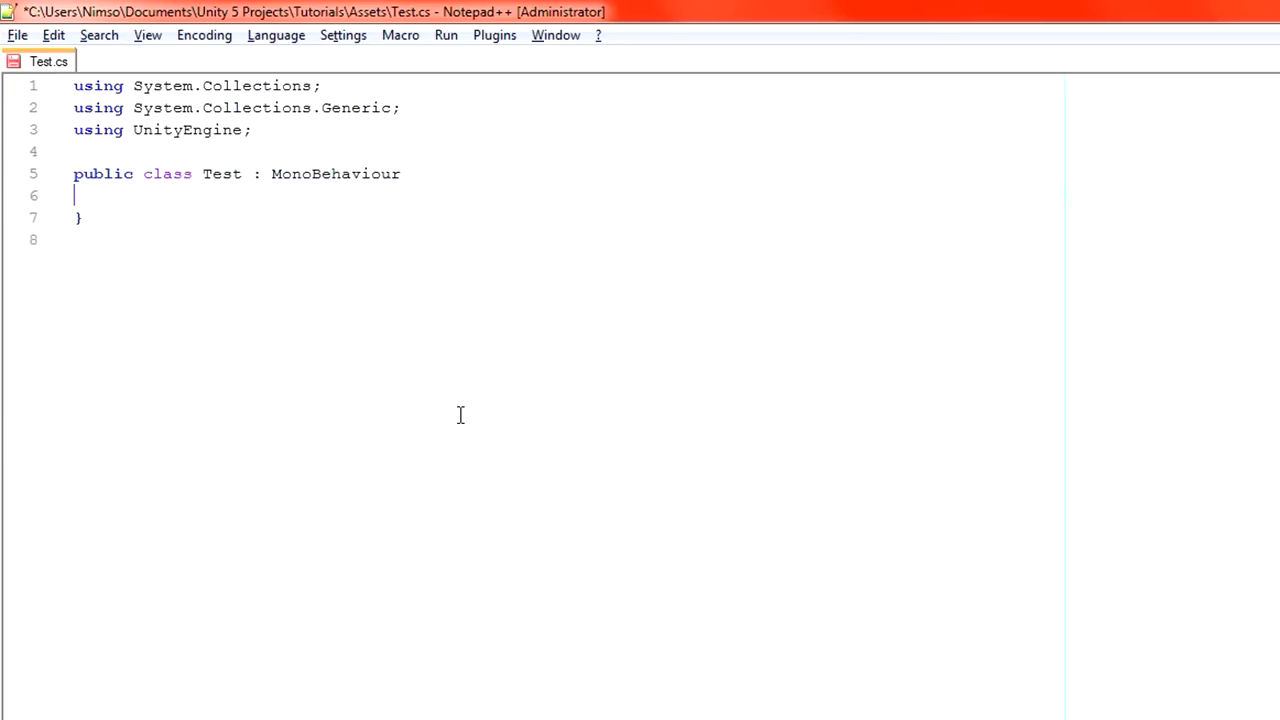
type("{")
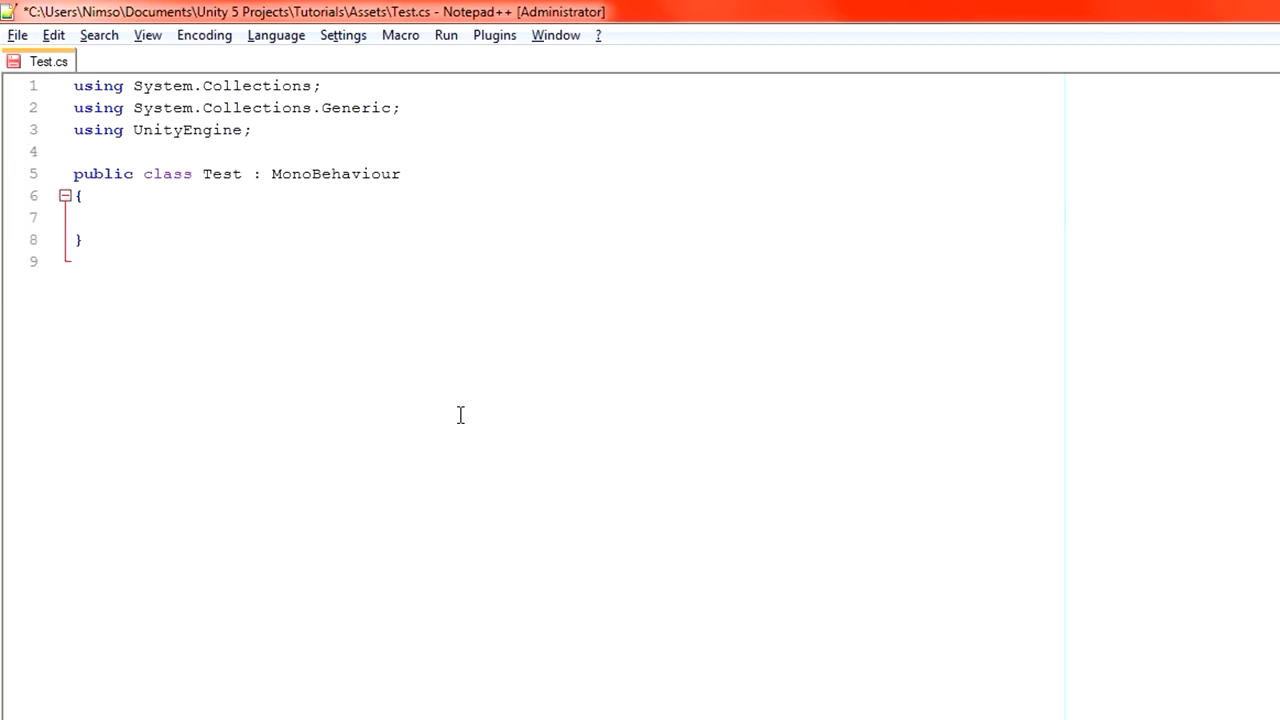
type("void")
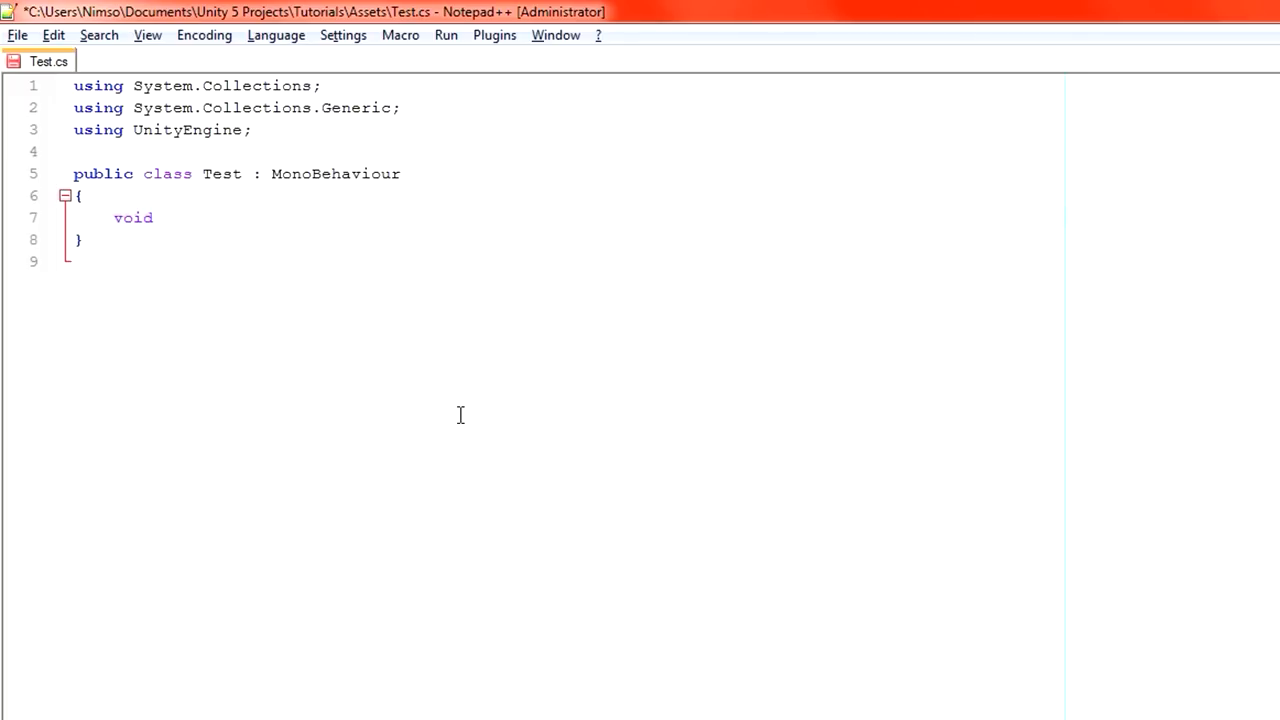
type("Update")
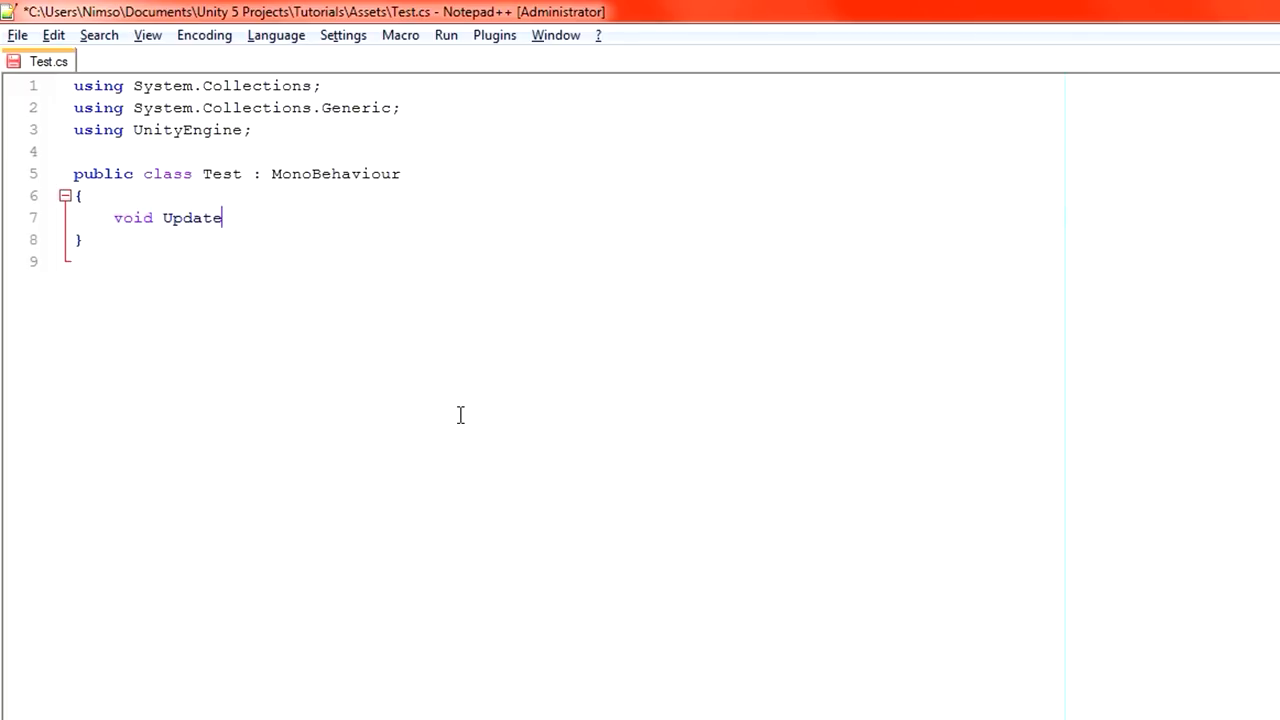
type("()")
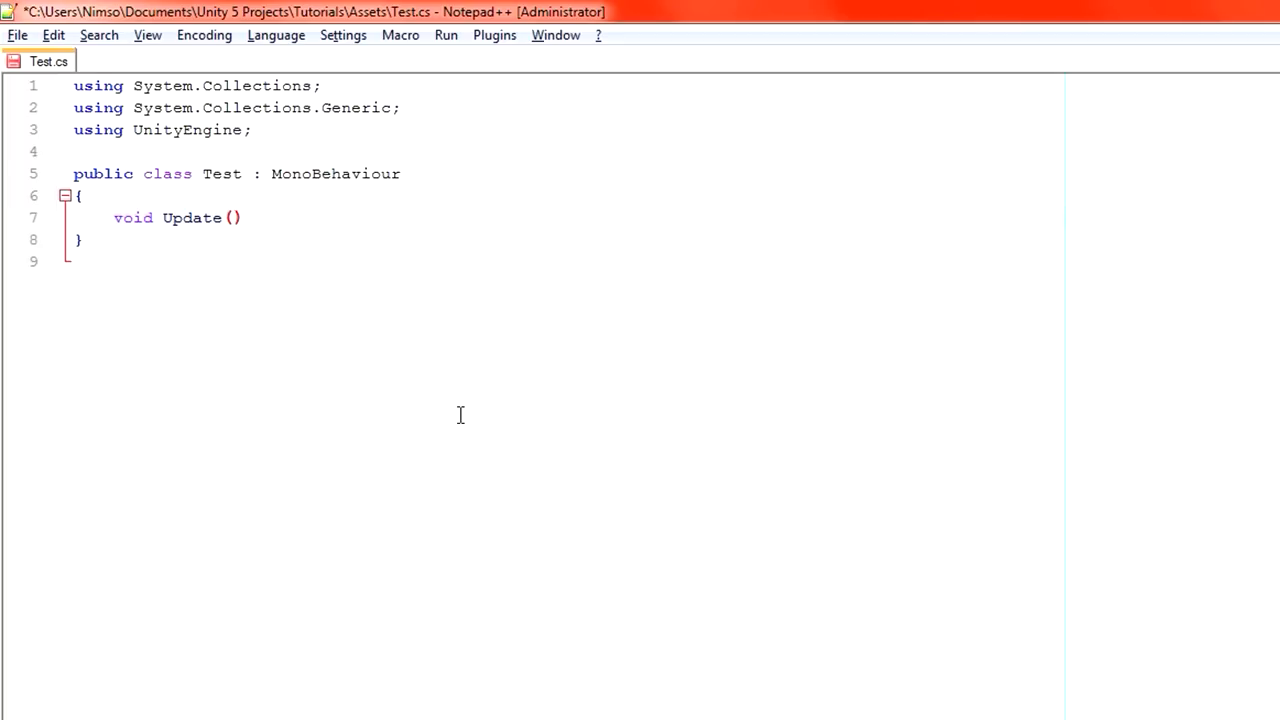
key("enter")
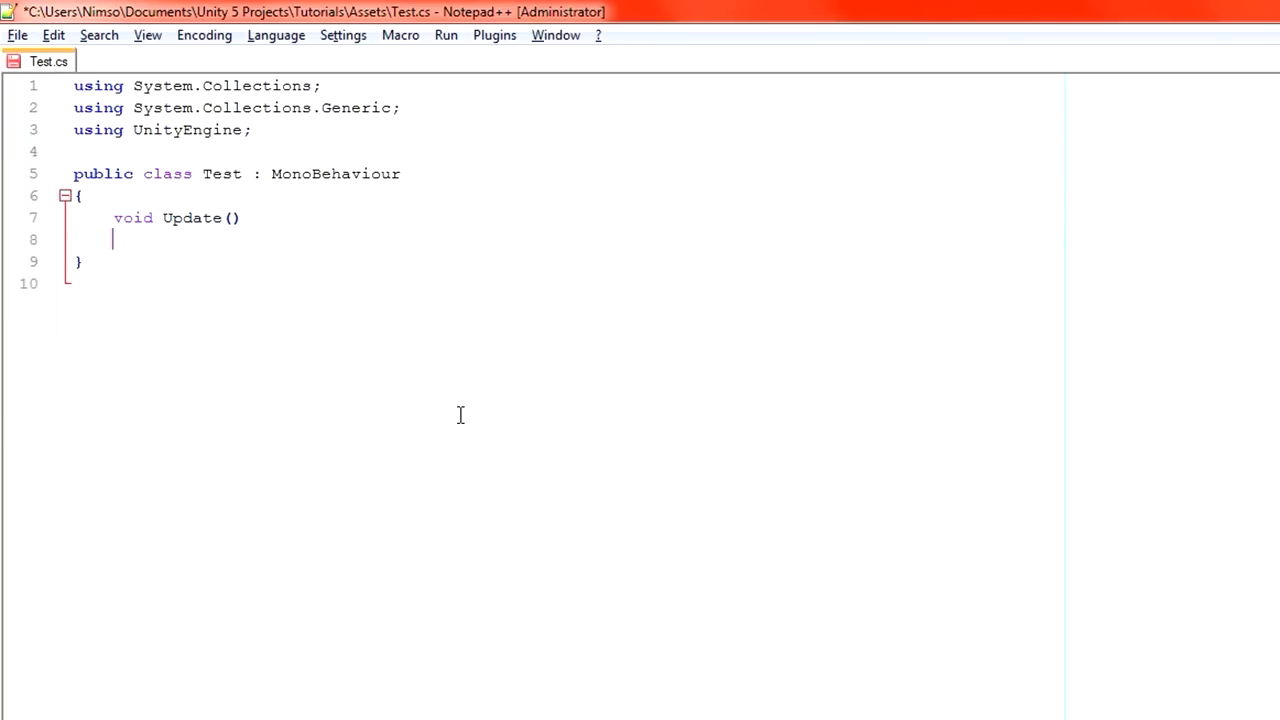
type("{")
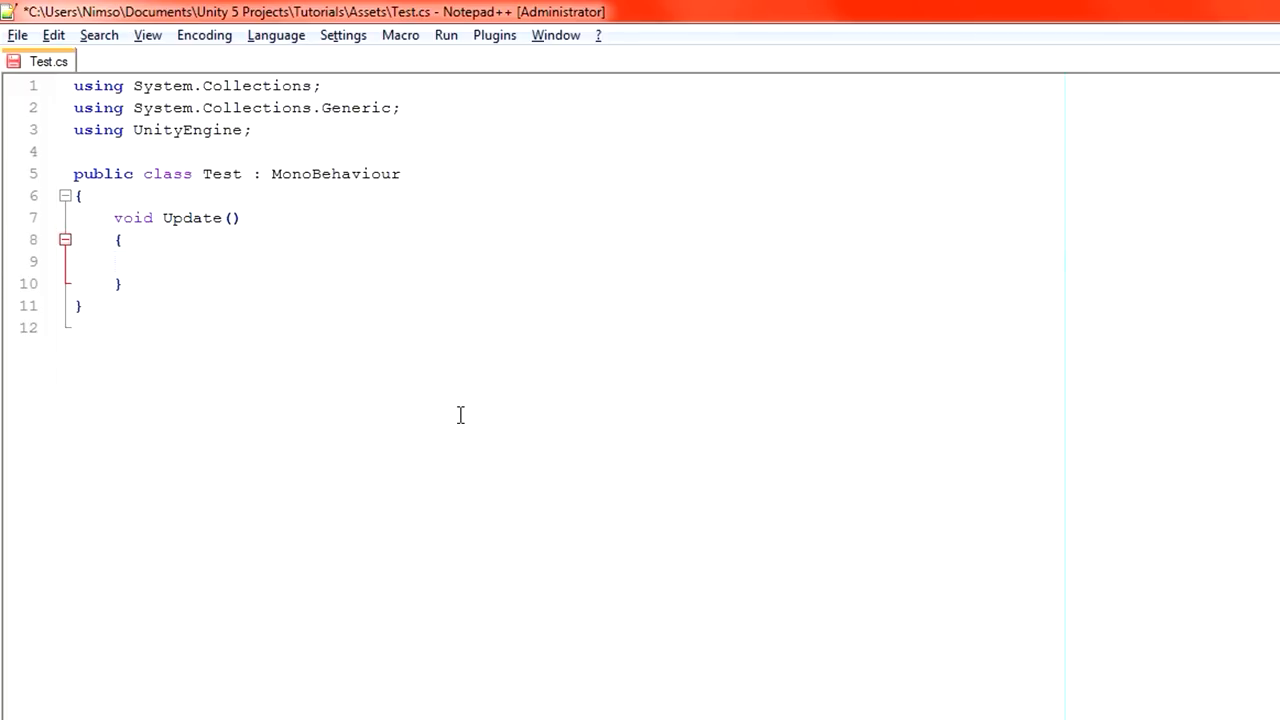
Begin a transform.position statement inside Update.
type("t")
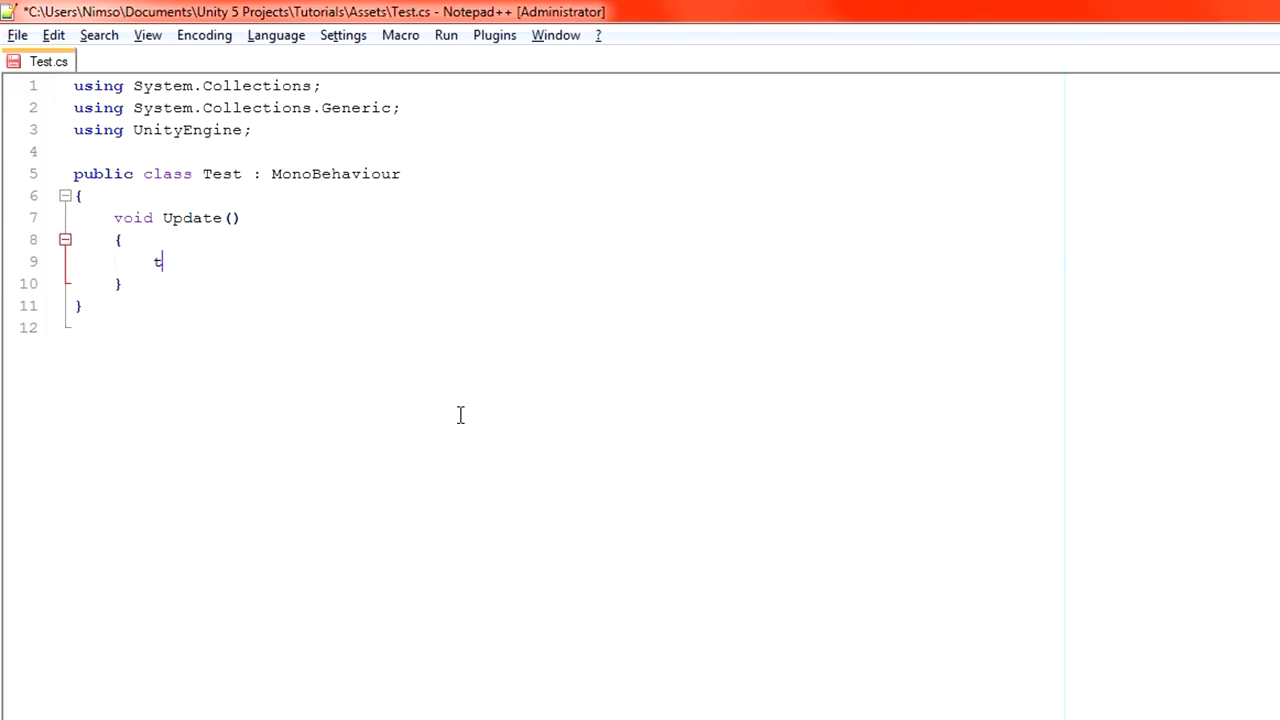
type("ransfo")
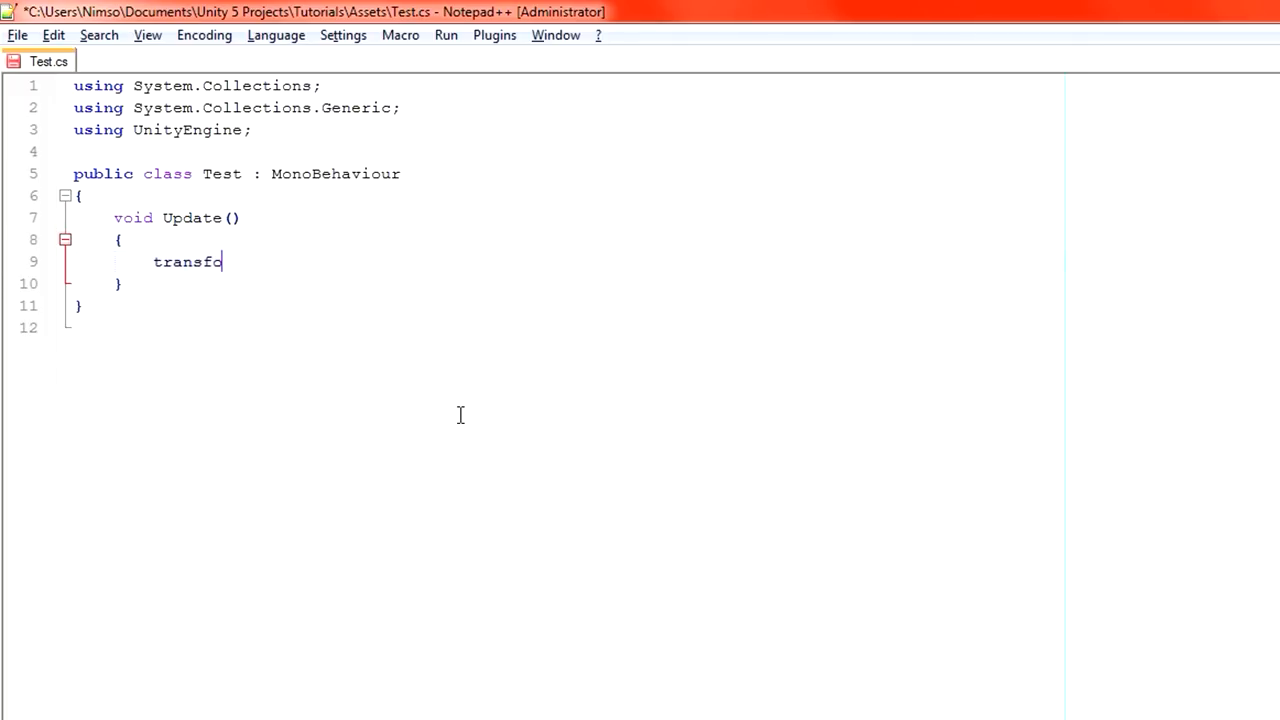
type("rm")
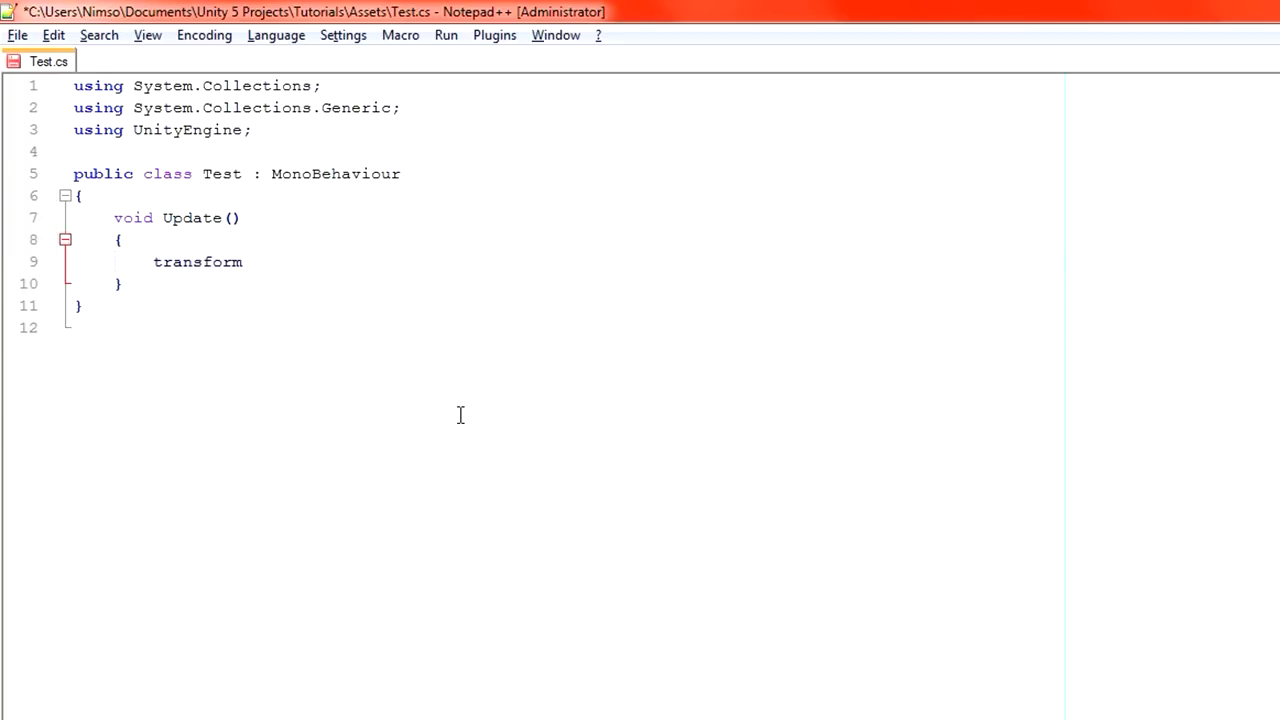
type(".position")
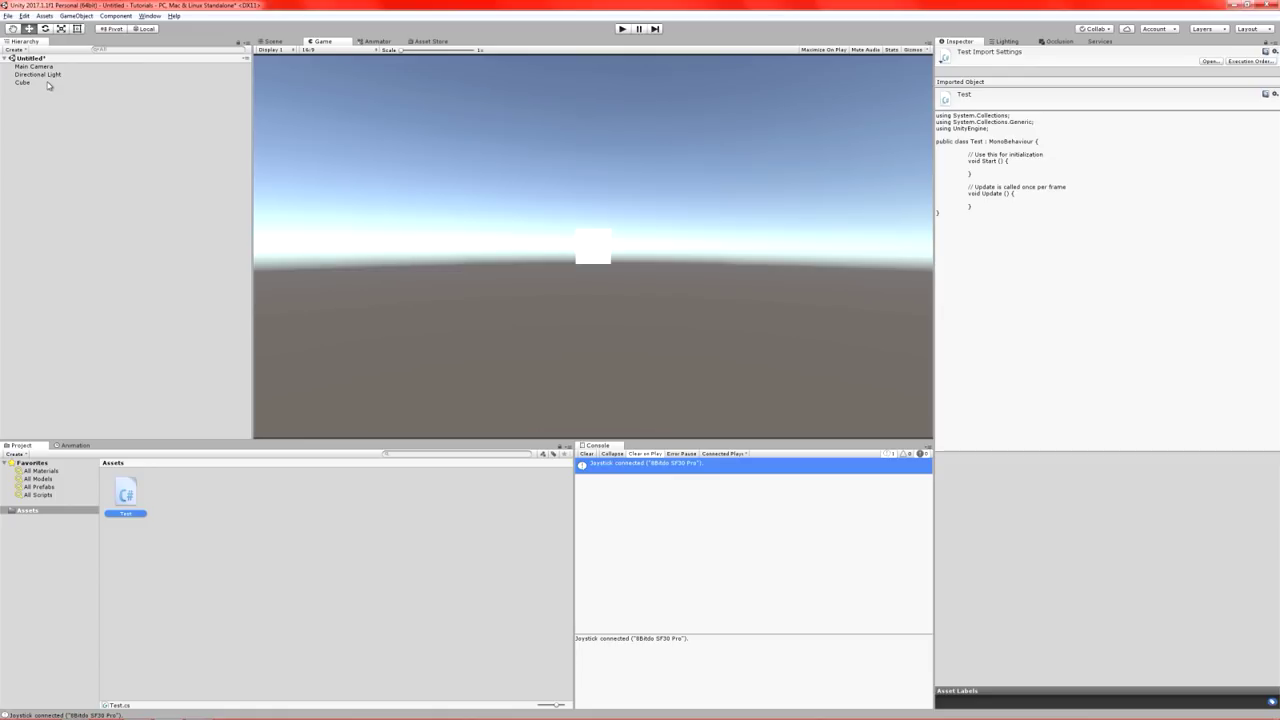
Select the Cube to show its Transform and Mesh Renderer in the Inspector.
left_click(24, 84)
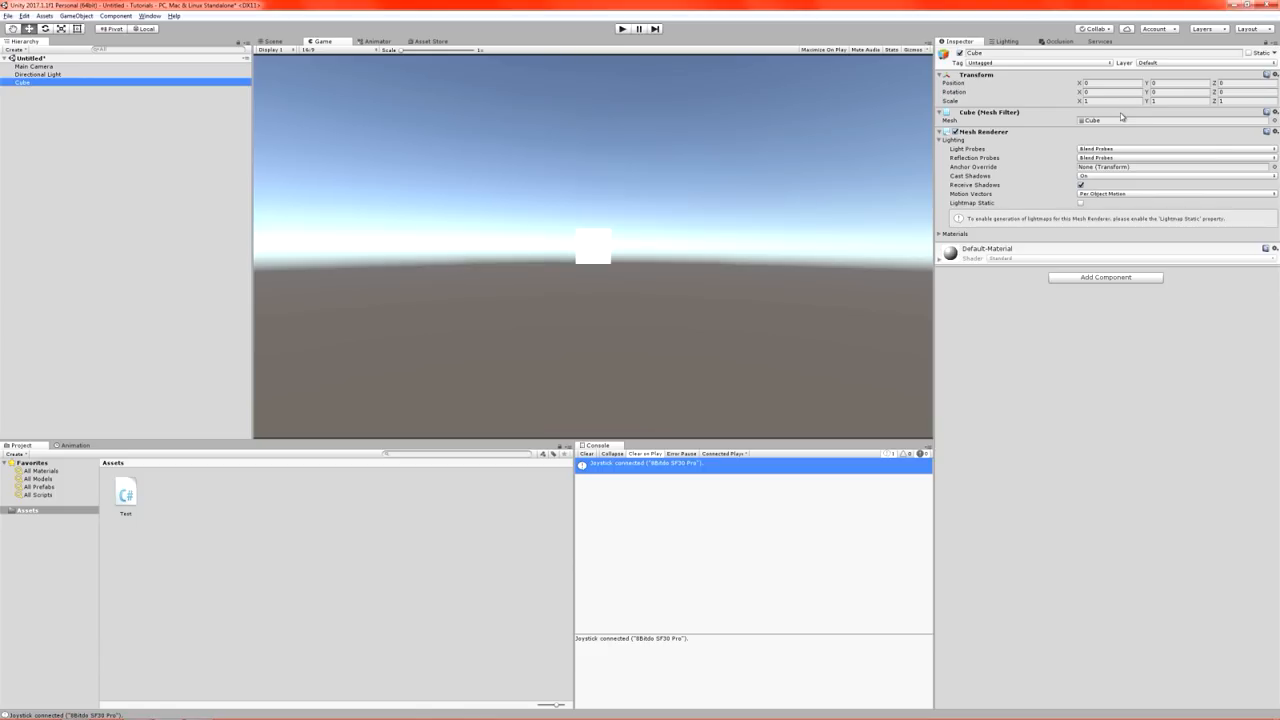
mouse_move(988, 80)
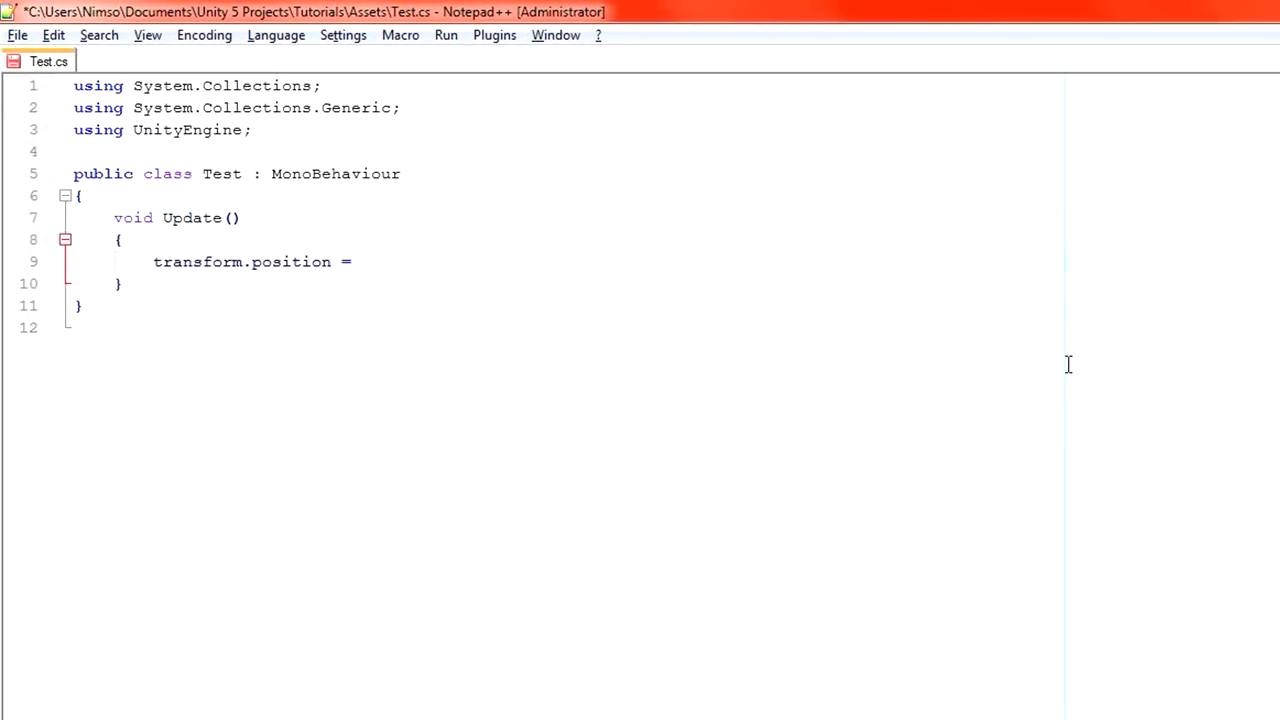
Write transform.position = new Vector3(Input.GetAxis("Horizontal"),0,0); and save Test.cs.
type("new Ve")
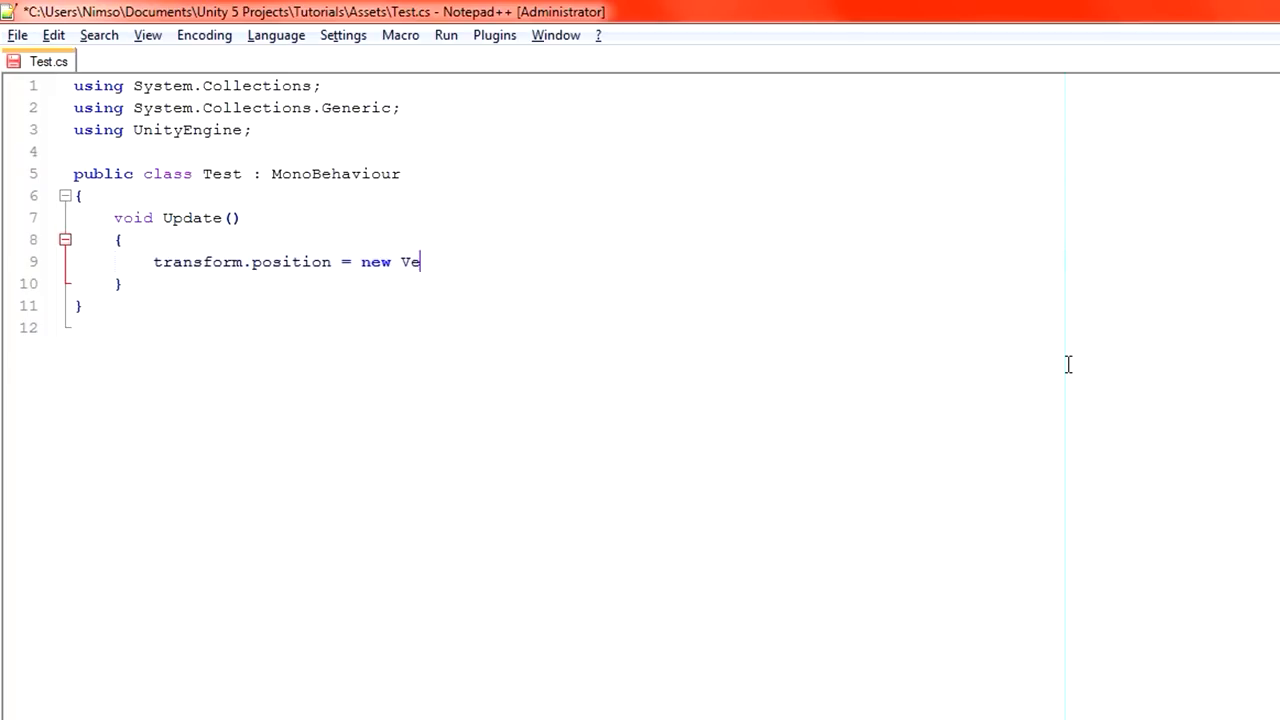
type("ctor3();")
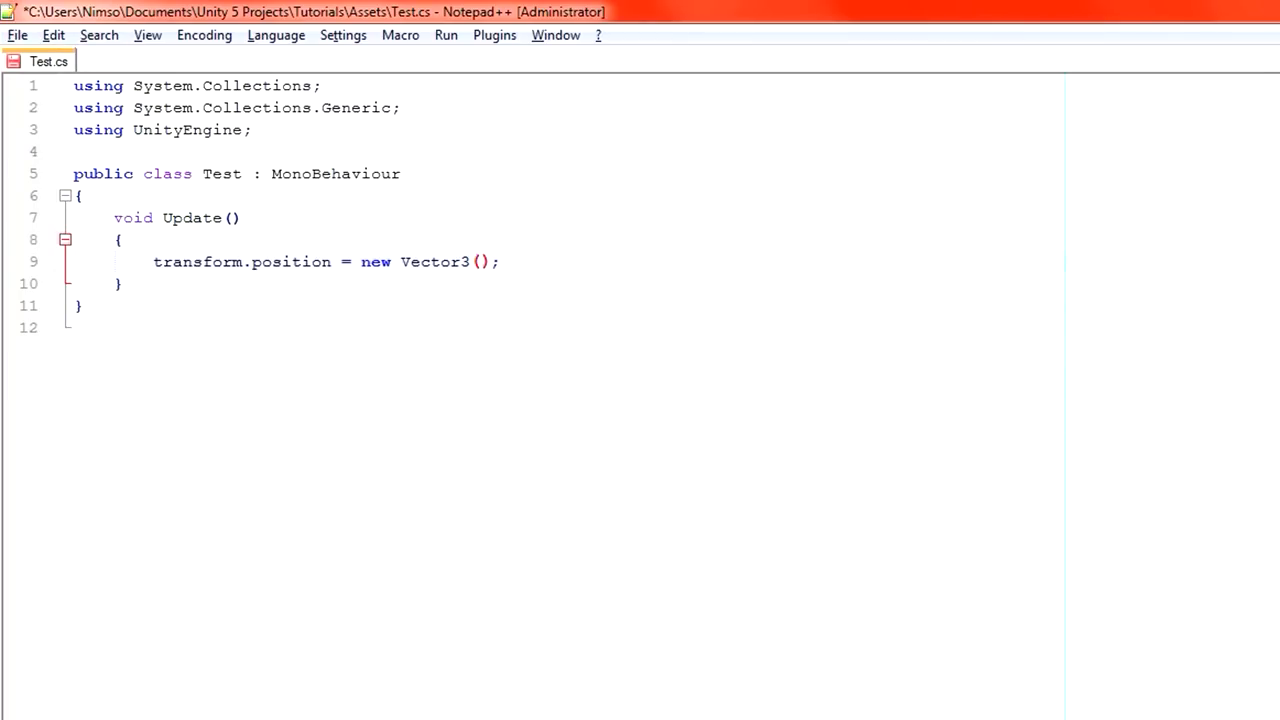
type("0,0,0")
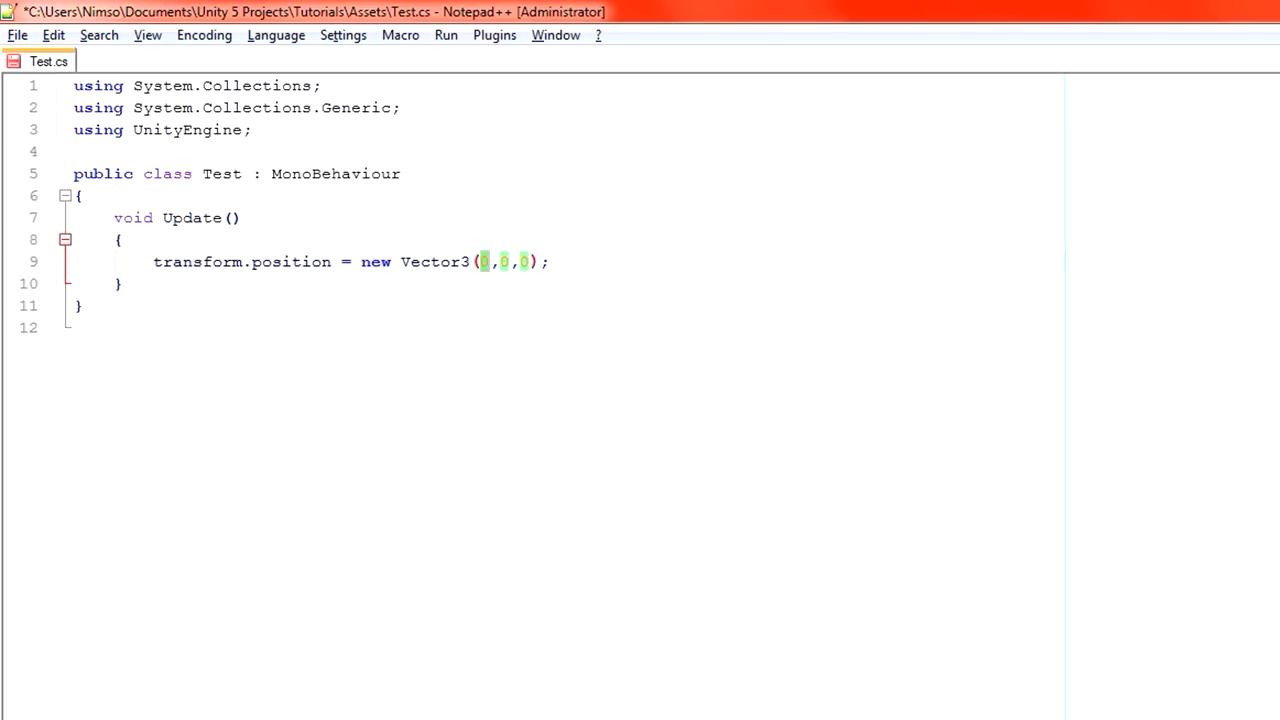
type("Input")
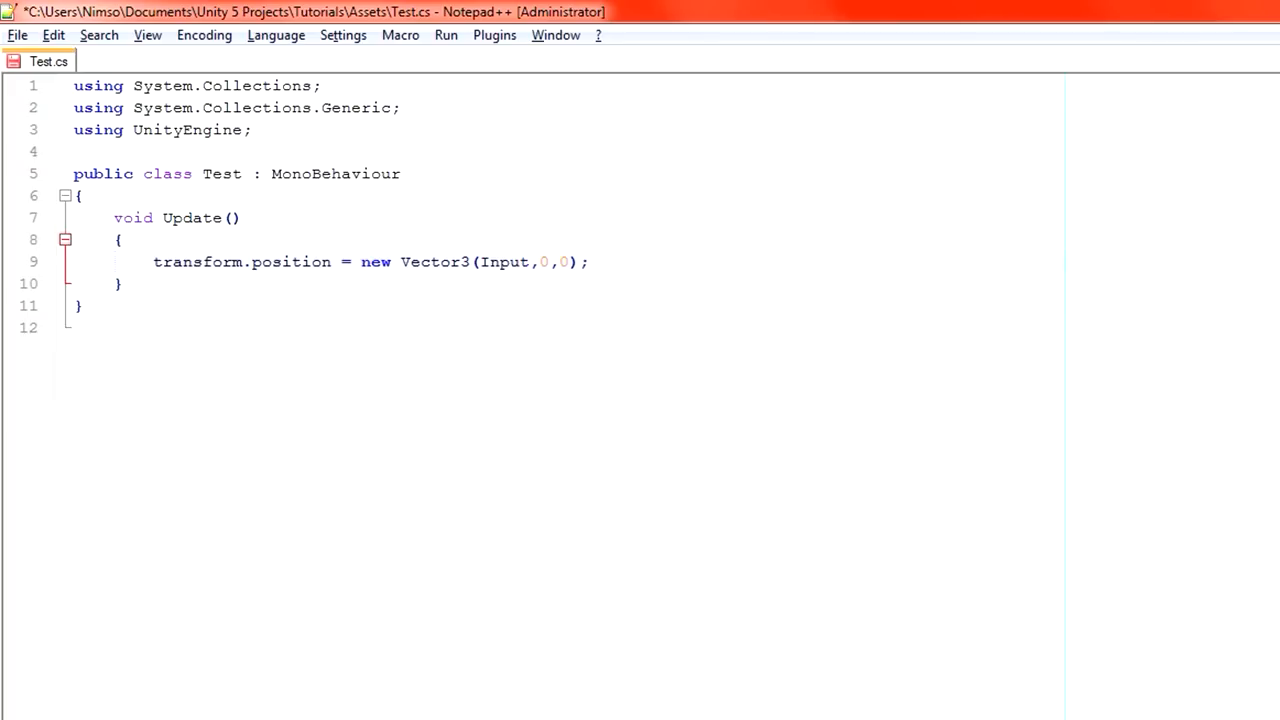
type(".")
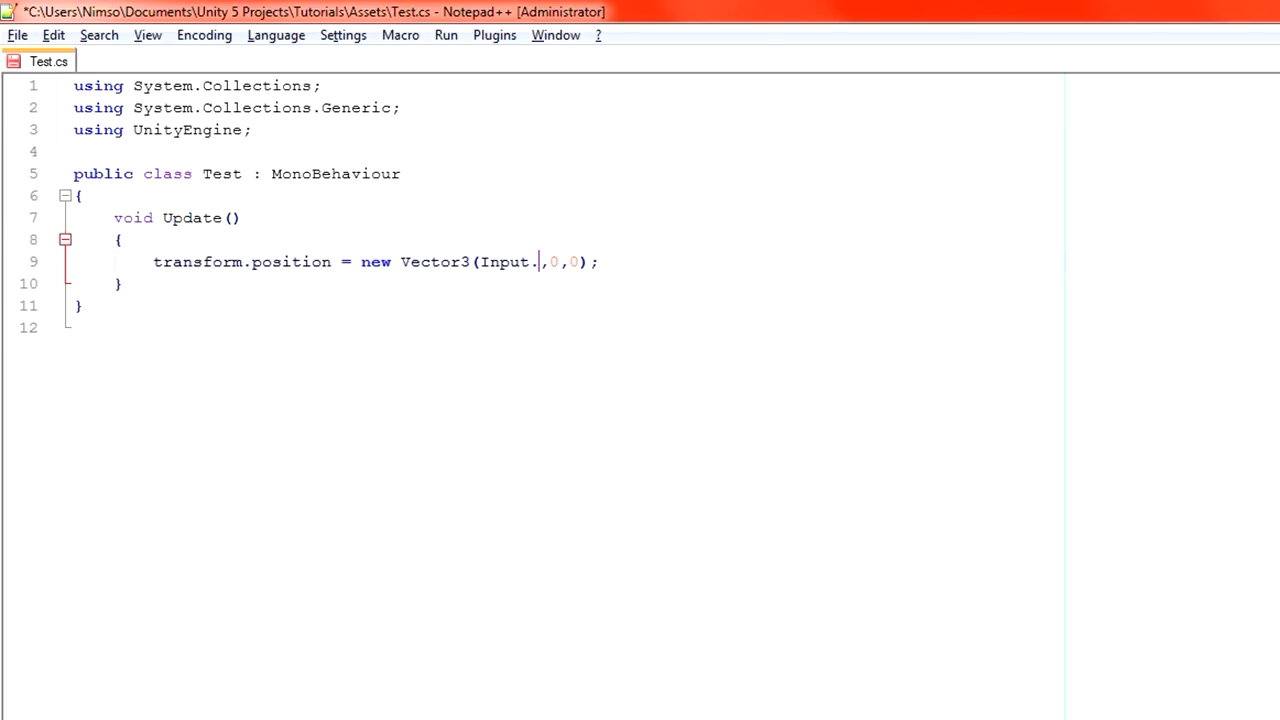
type("GetAxis(\"")
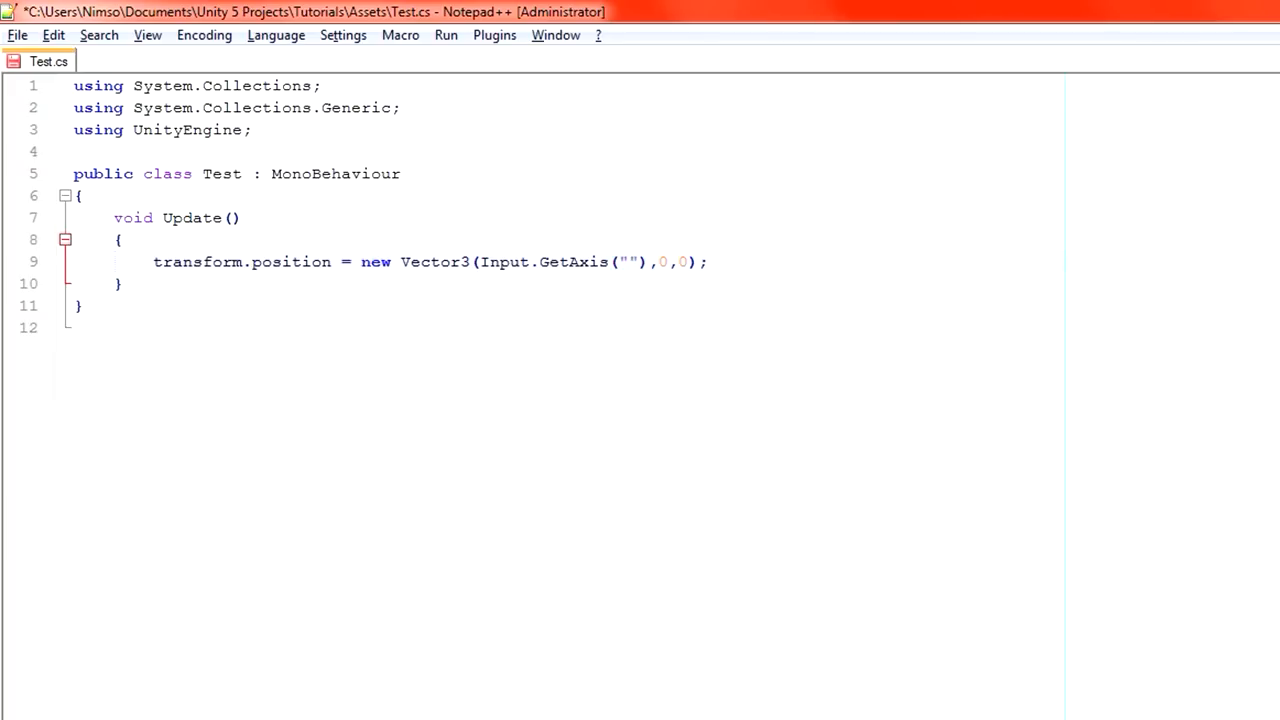
type("Ho")
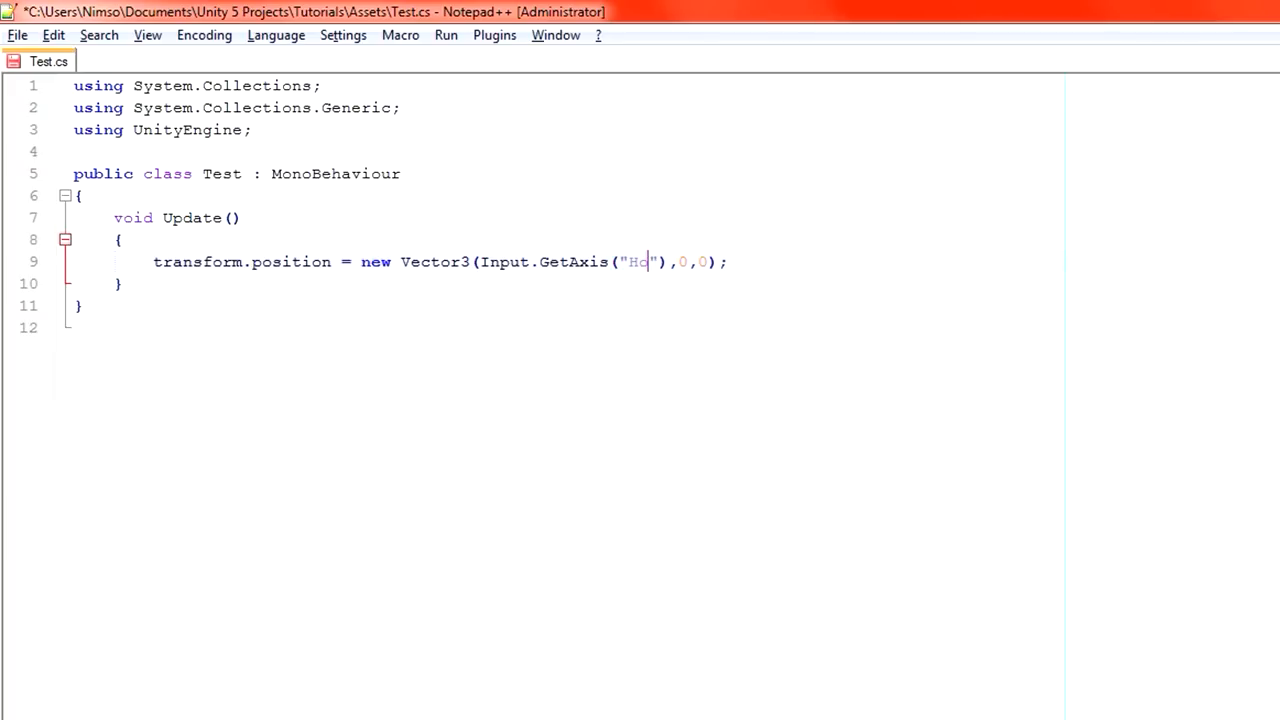
type("rizontal")
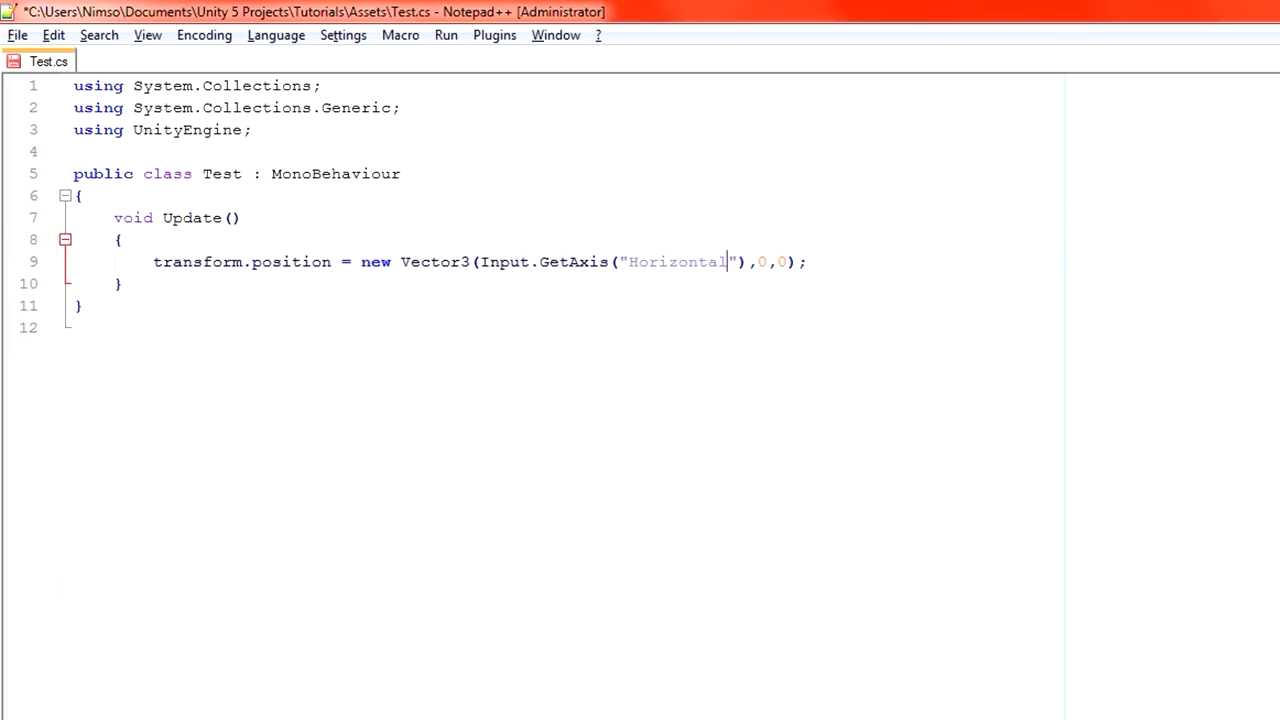
key("Ctrl+s")
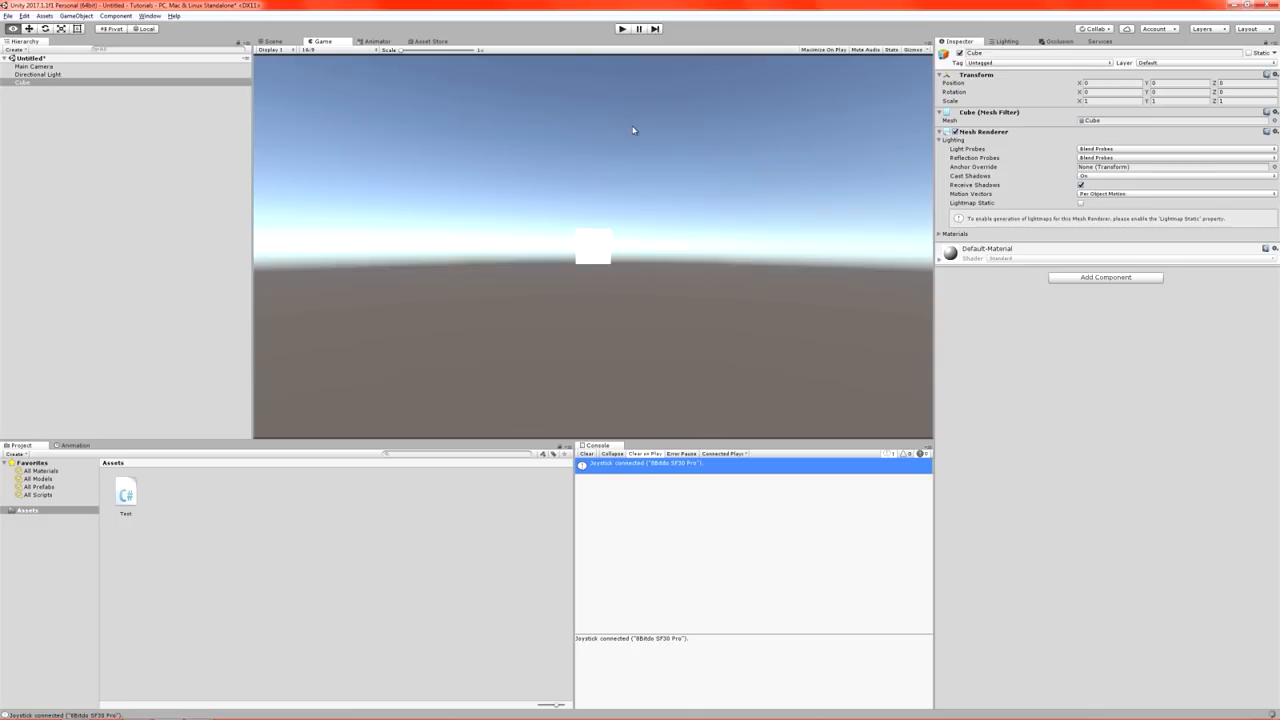
mouse_move(944, 332)
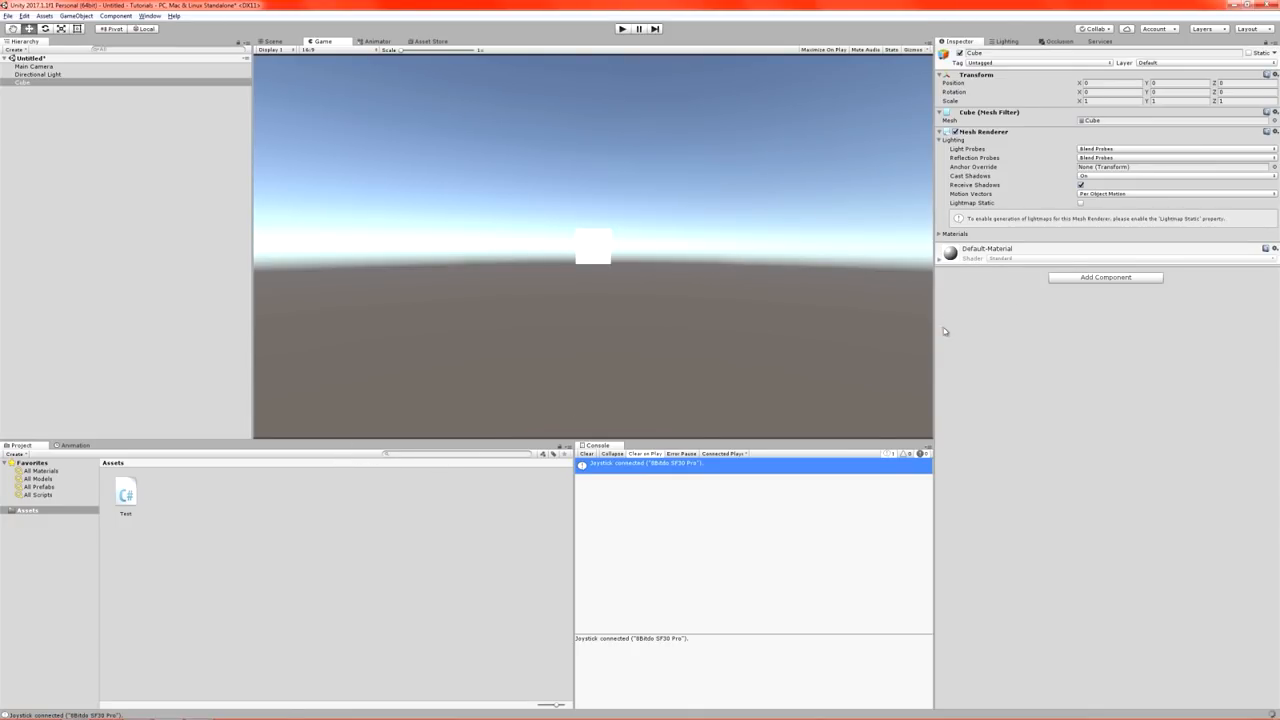
Attach the Test script to the Cube and enter play mode to try the movement.
left_click(124, 498)
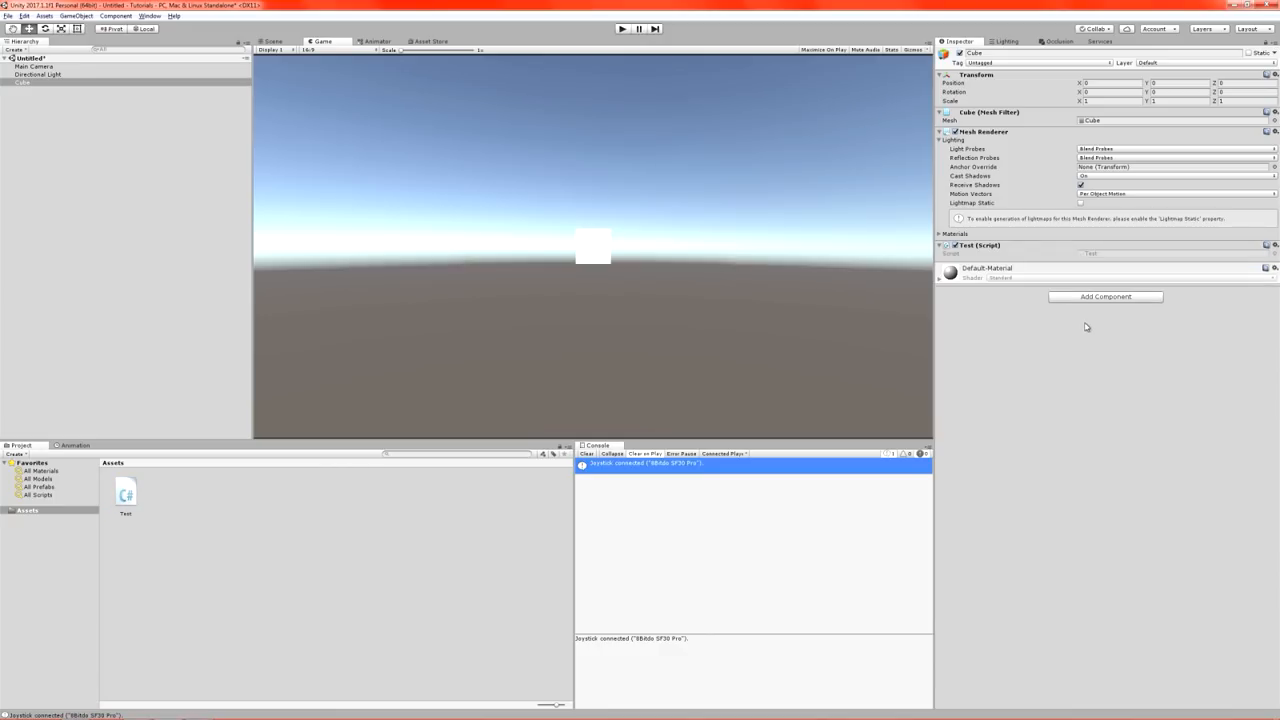
mouse_move(644, 252)
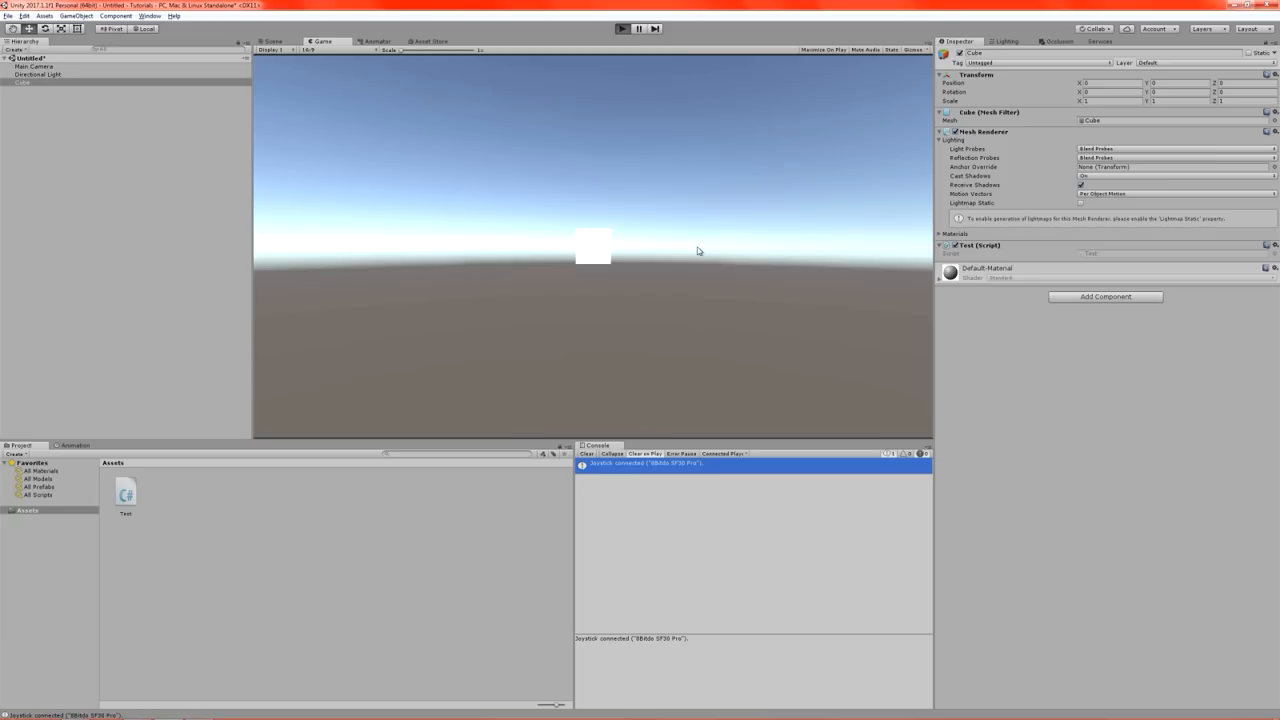
left_click(624, 28)
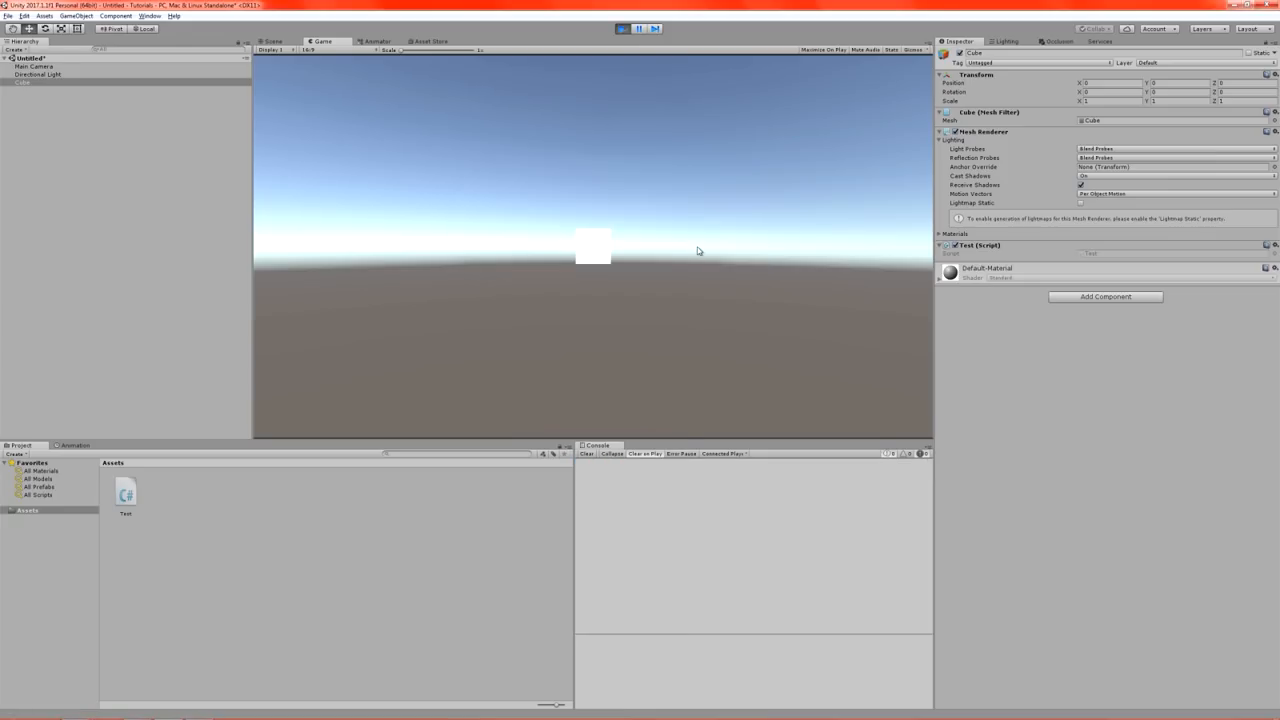
mouse_move(676, 220)
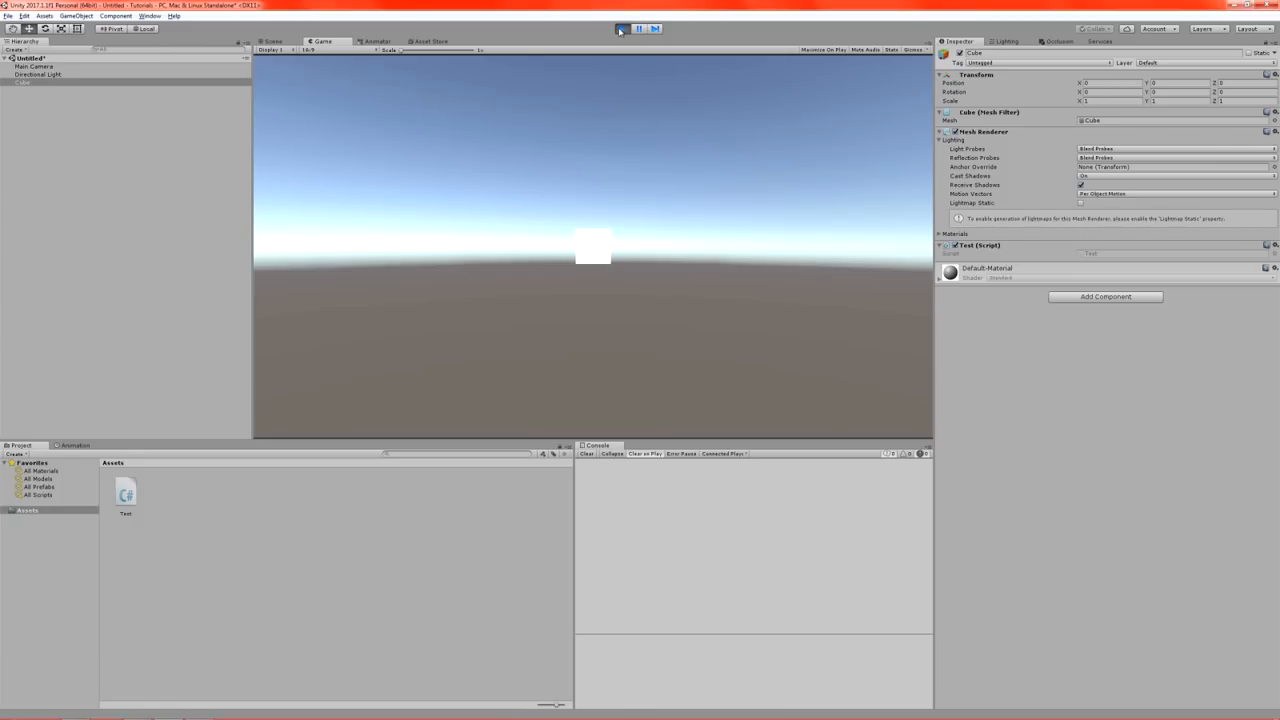
Set the Horizontal axis Gravity to 999 and begin raising its Sensitivity (99 entered so far).
left_click(620, 28)
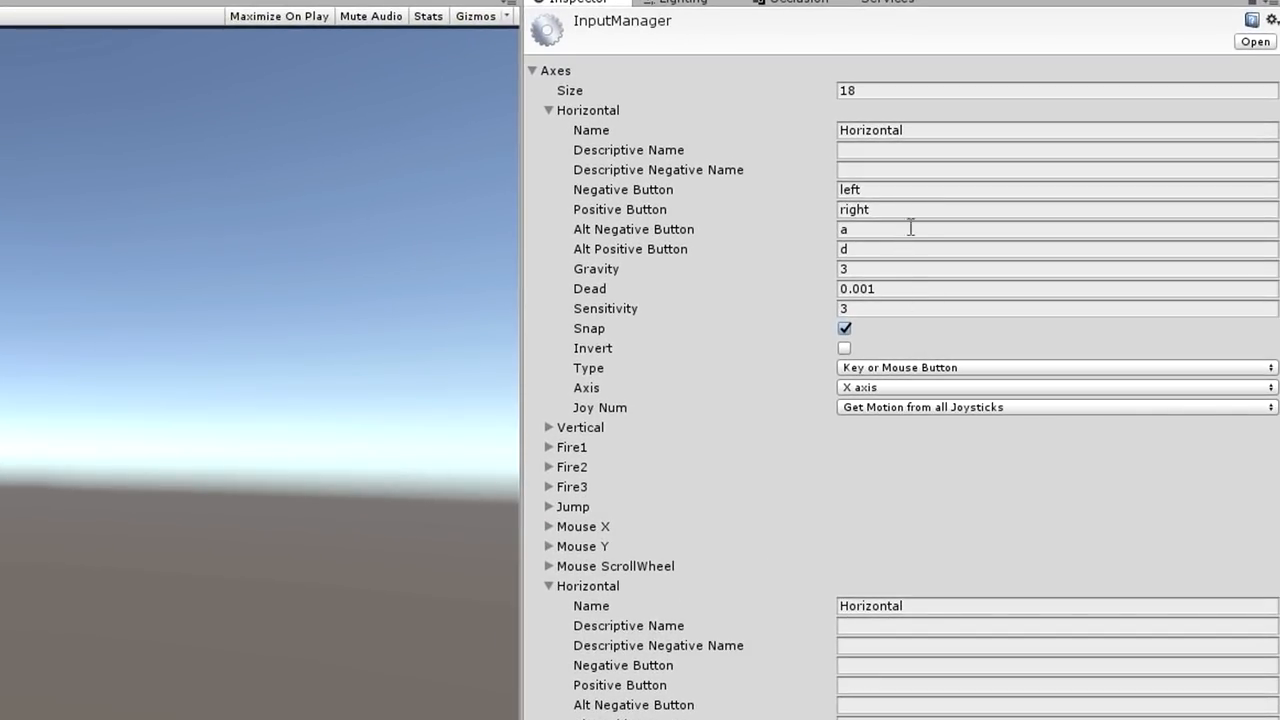
mouse_move(888, 264)
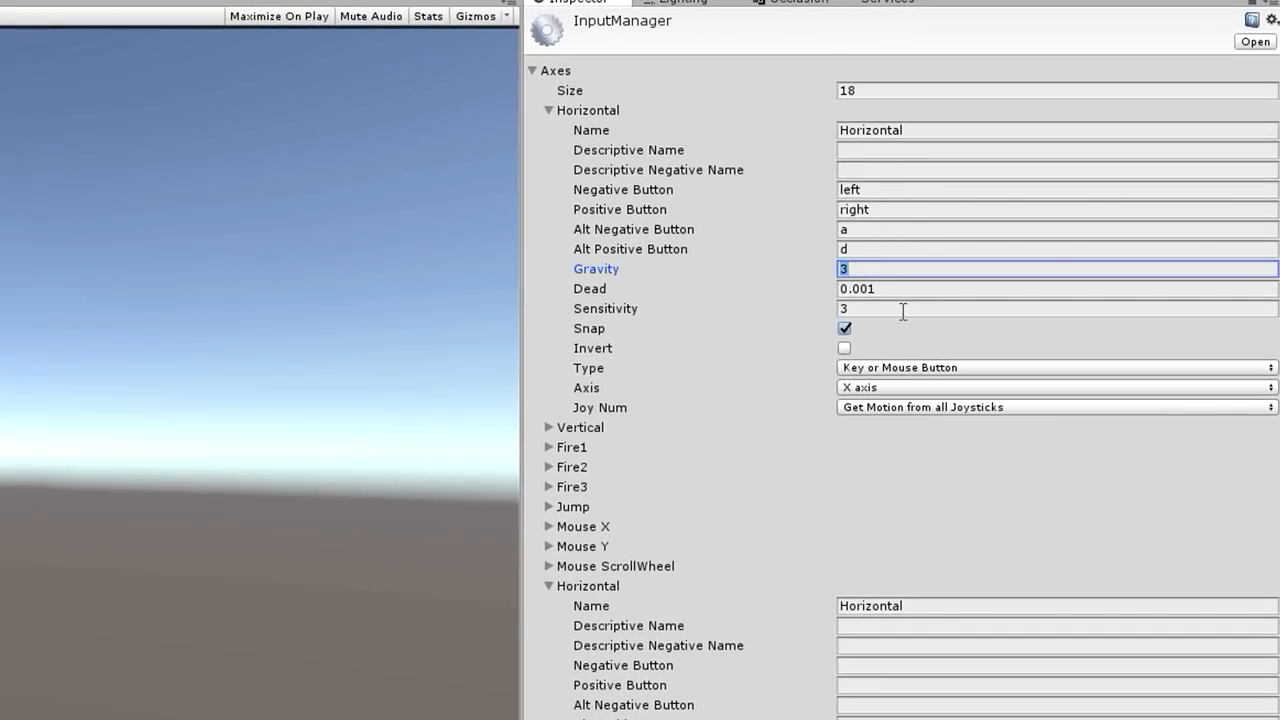
left_click(1056, 308)
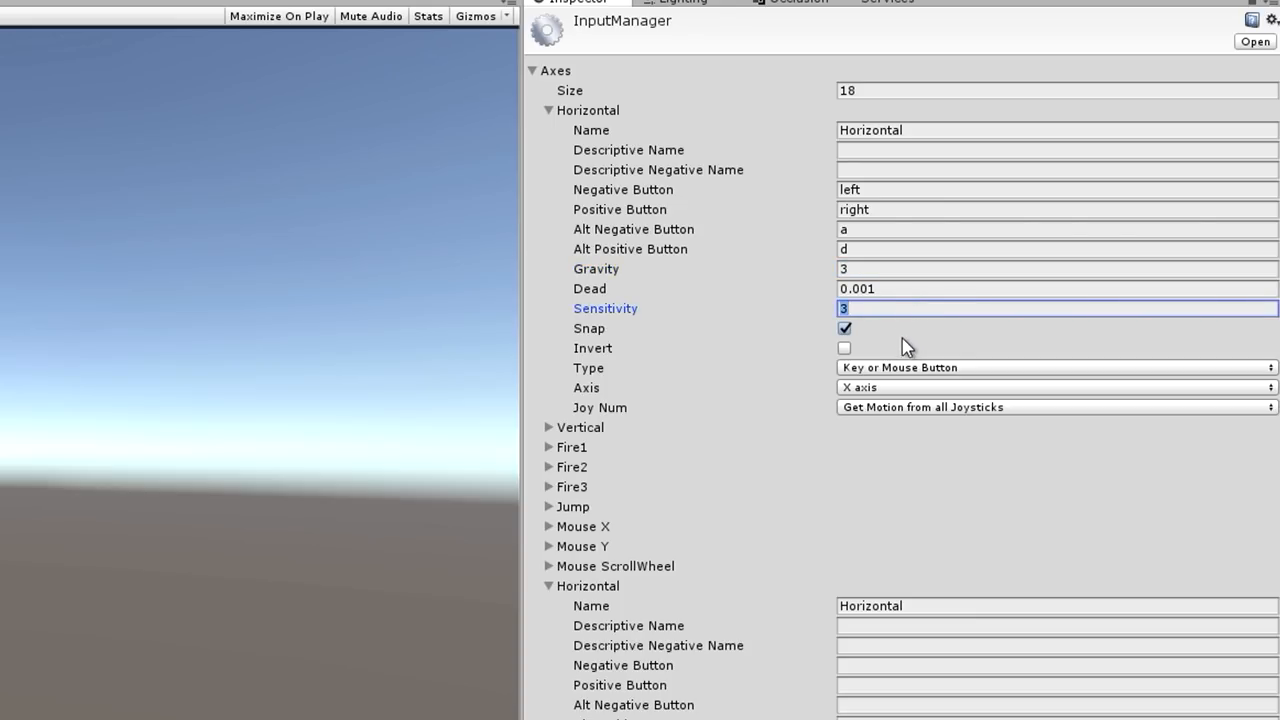
mouse_move(898, 292)
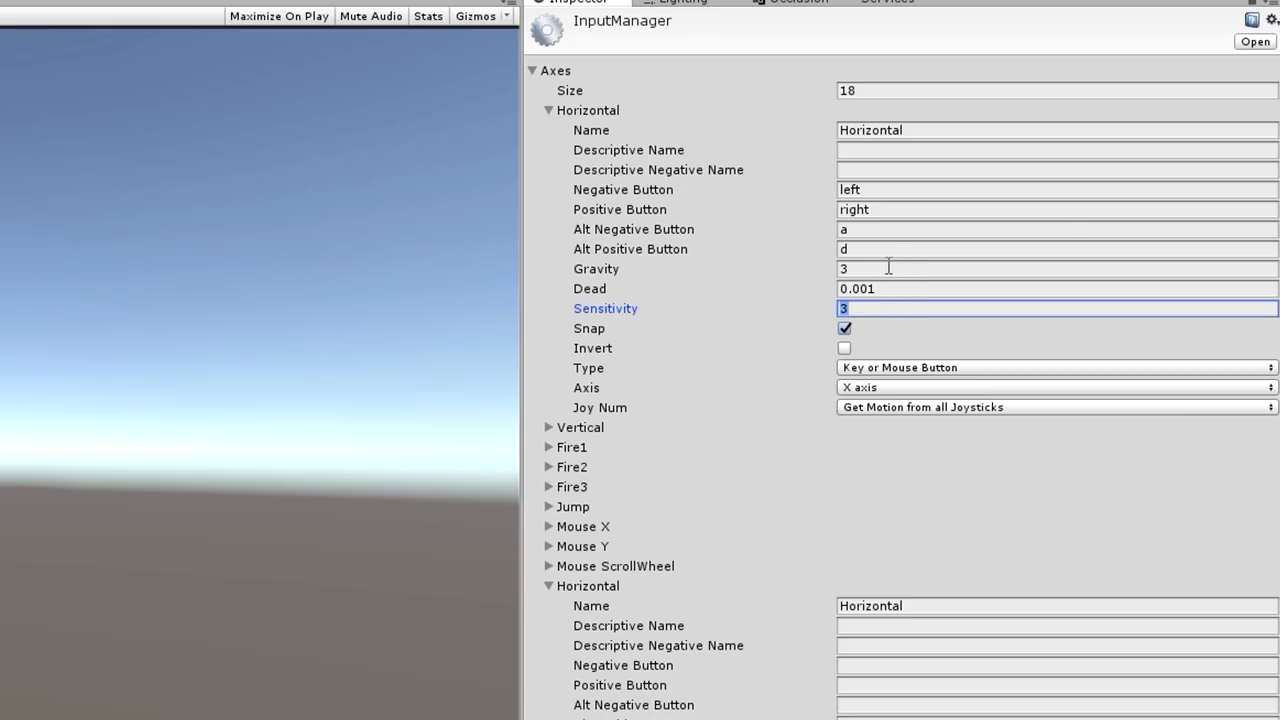
left_click(1056, 268)
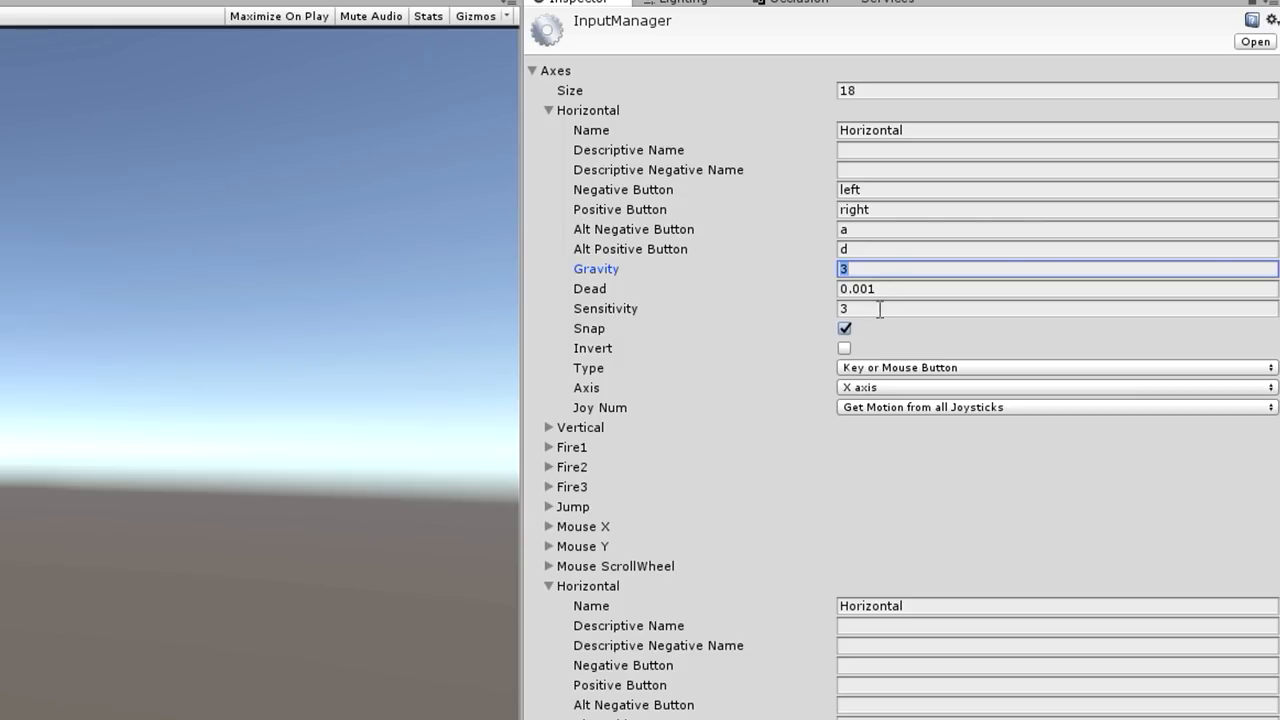
type("999")
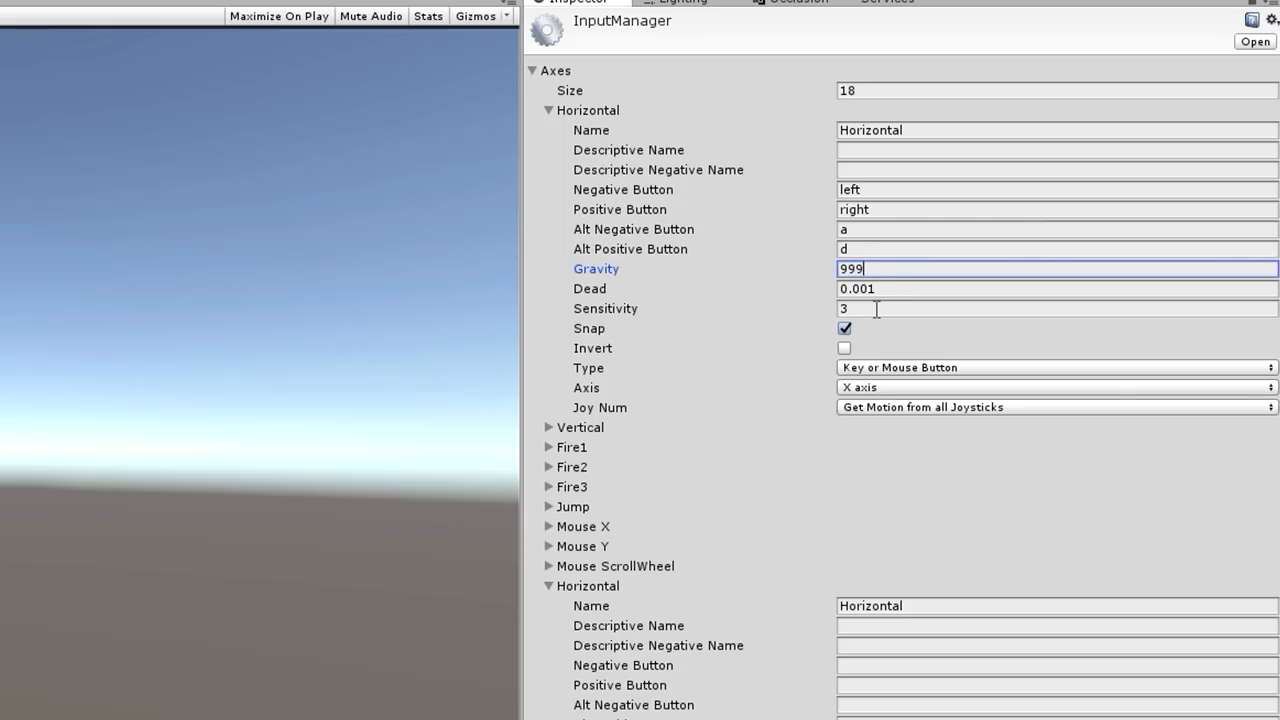
type("99")
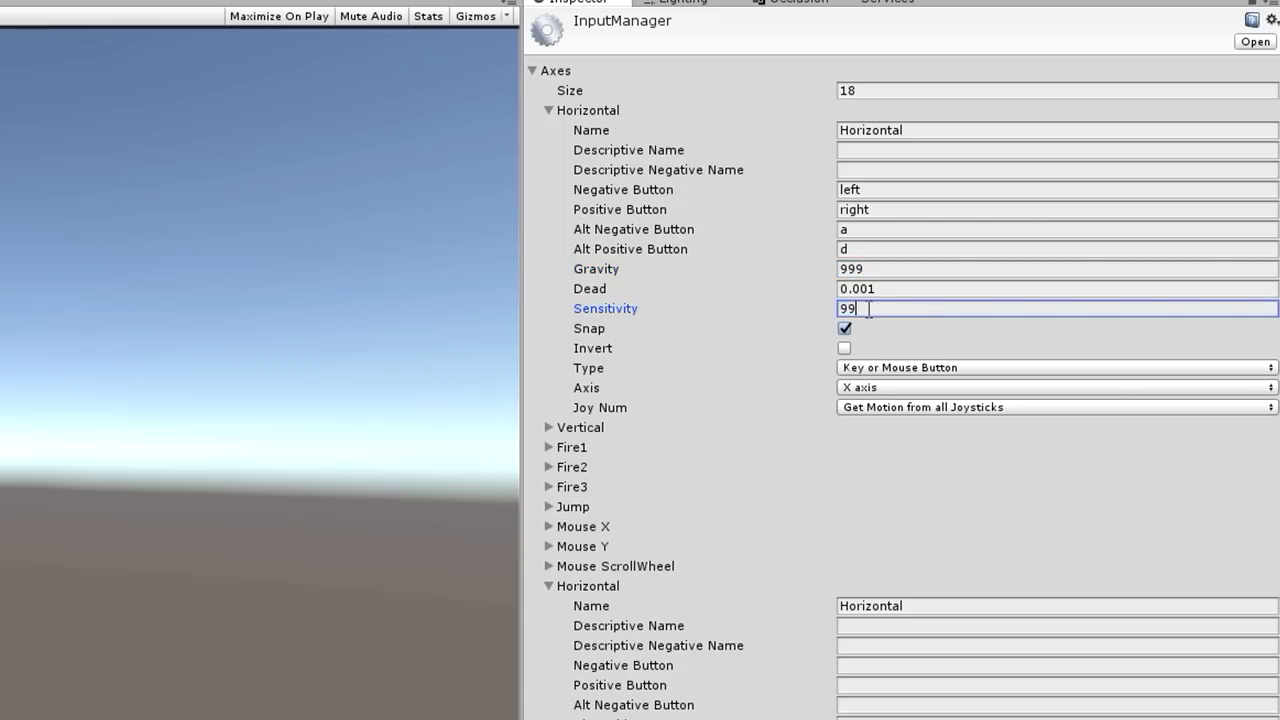